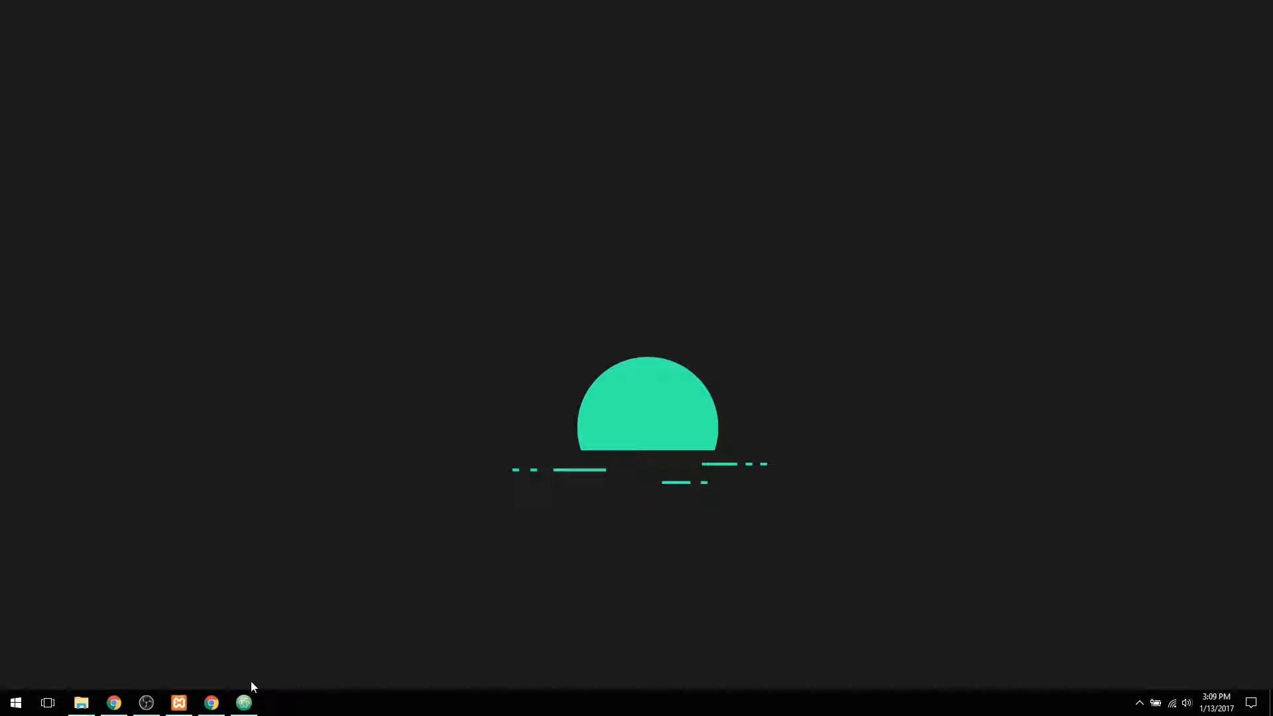
# Step: Bring Atom to the front, showing the video project with index.php open
pyautogui.click(177, 702)
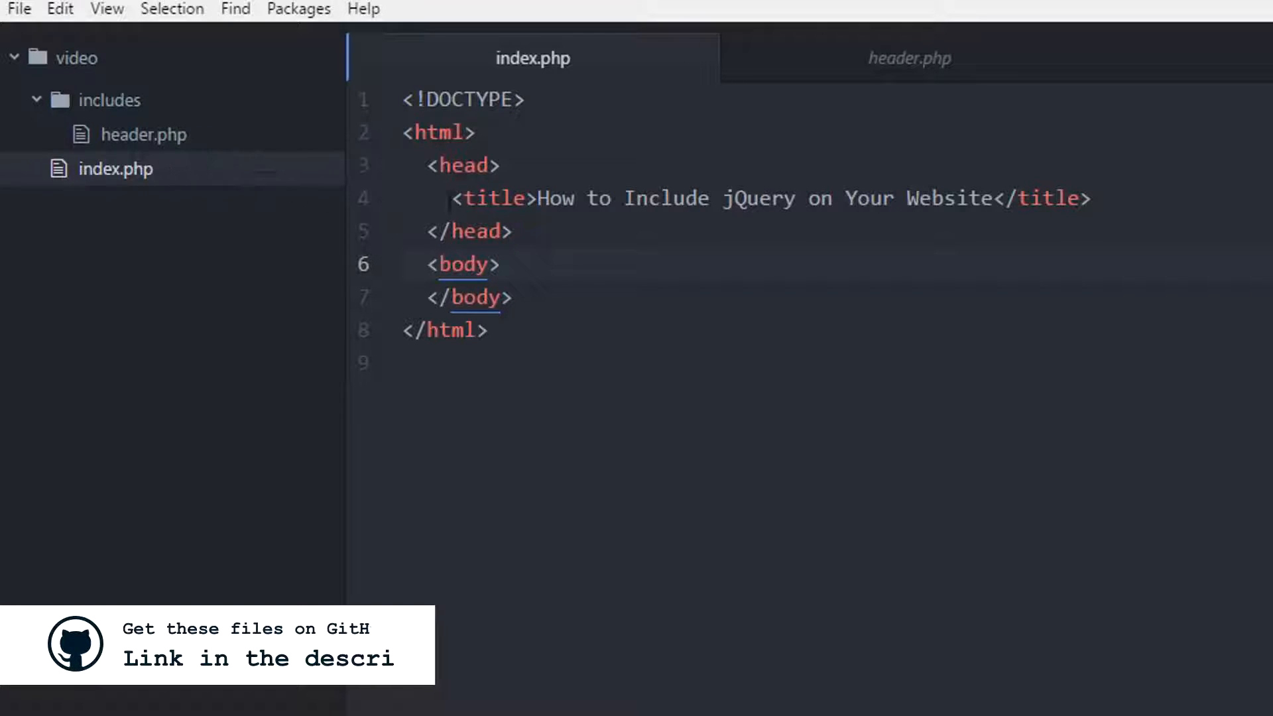
# Step: Open the empty header.php from the includes folder in the tree view
pyautogui.click(500, 264)
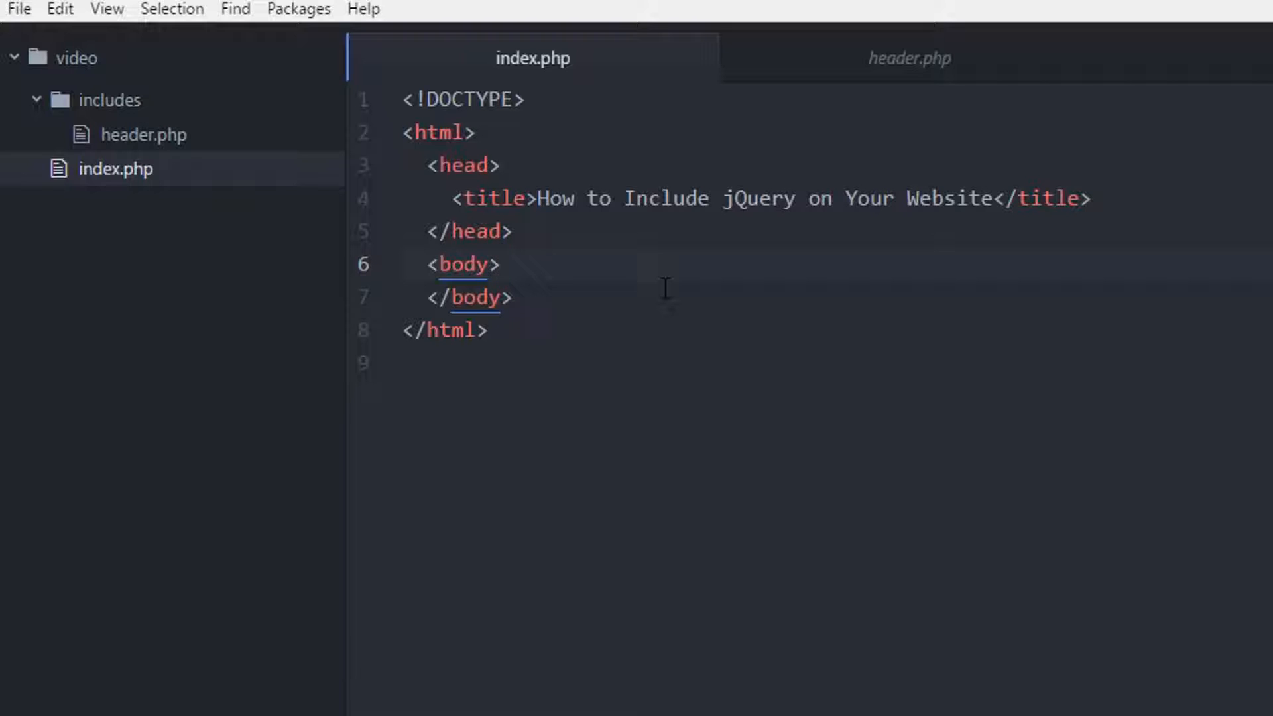
pyautogui.click(501, 264)
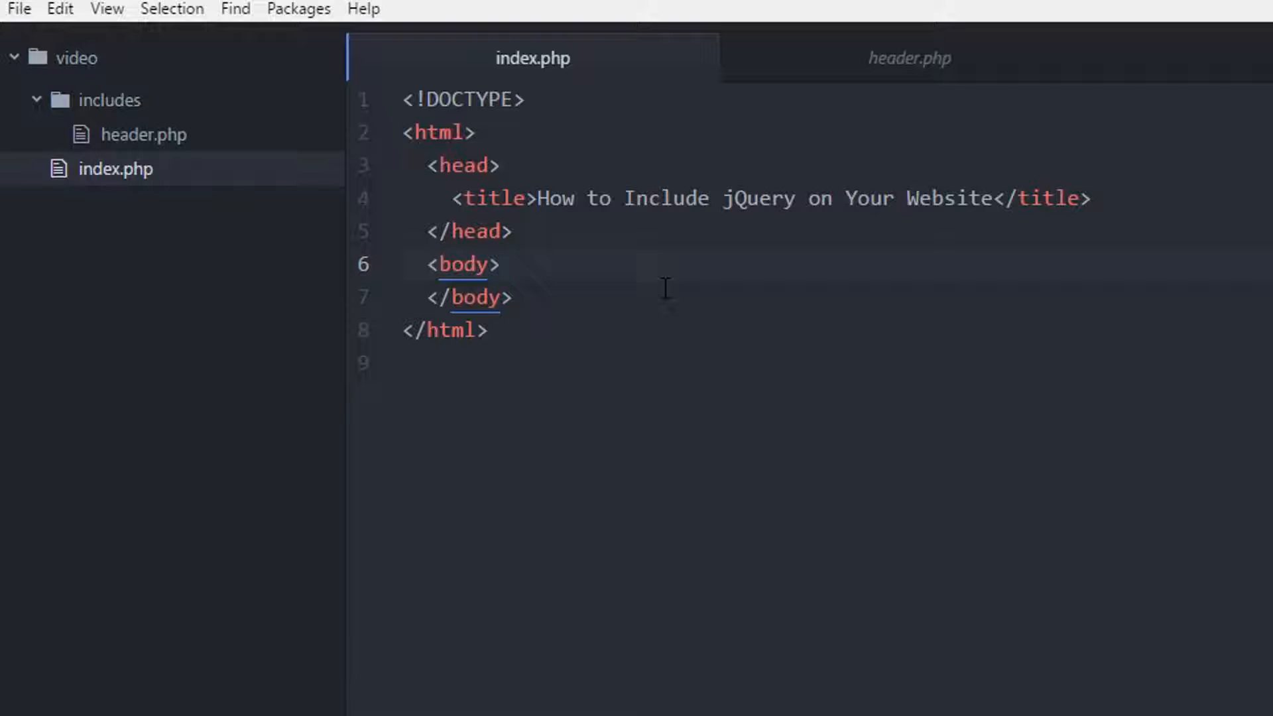
pyautogui.click(500, 264)
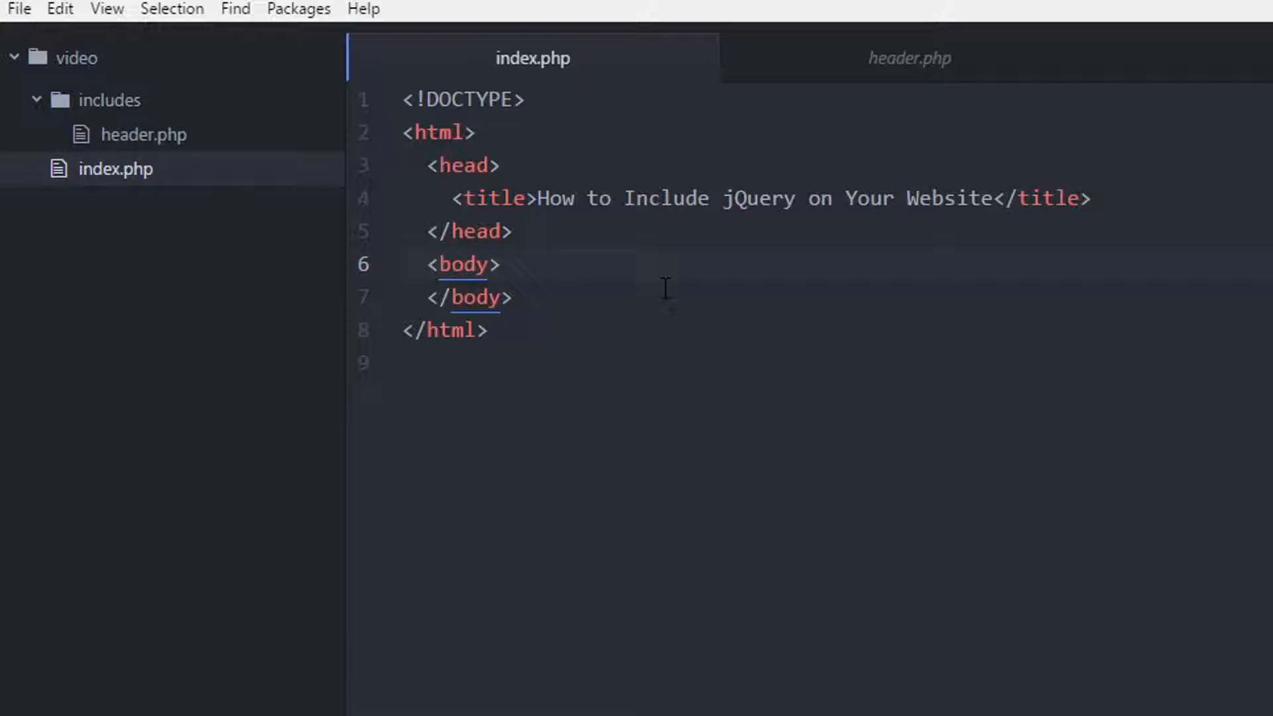
pyautogui.click(501, 264)
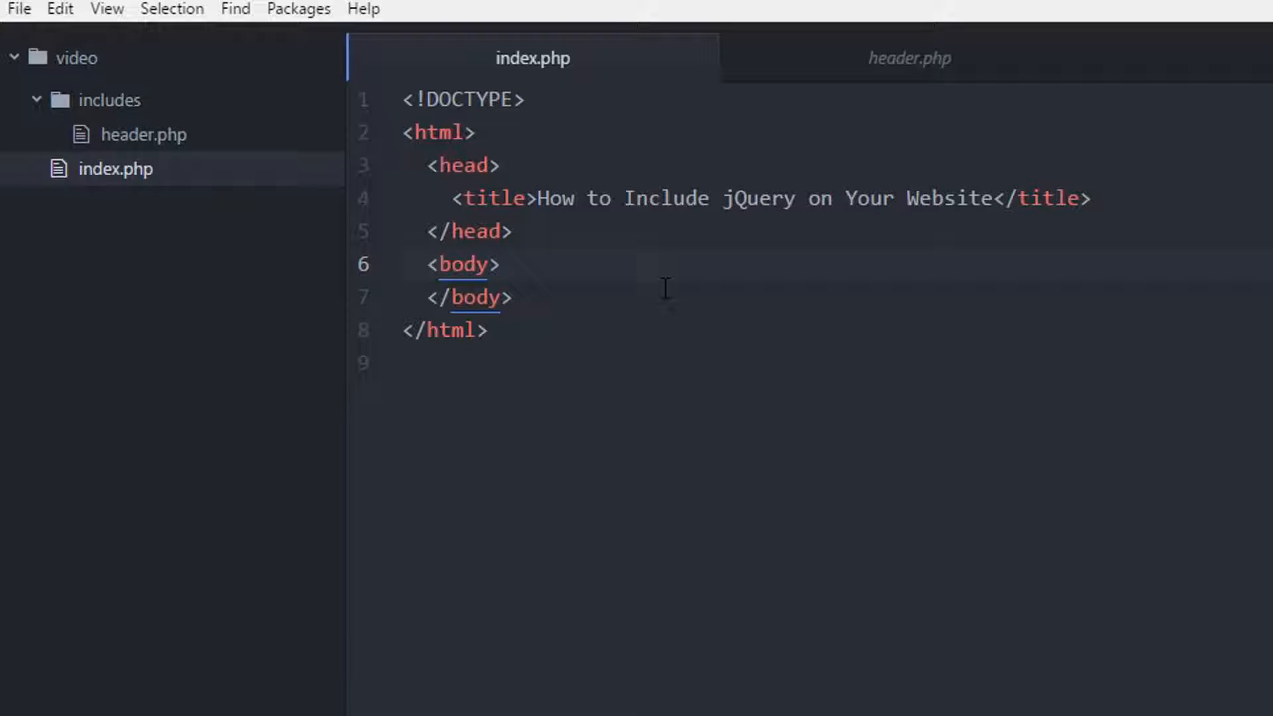
pyautogui.click(502, 264)
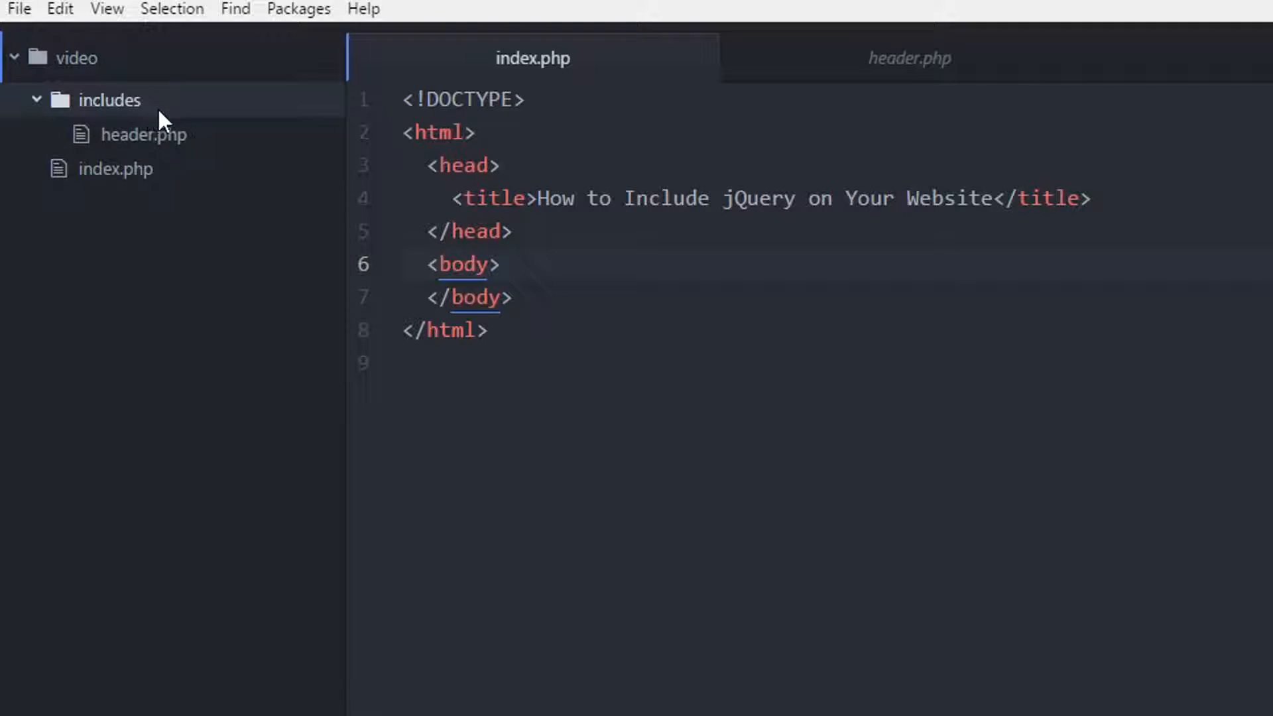
pyautogui.moveTo(188, 123)
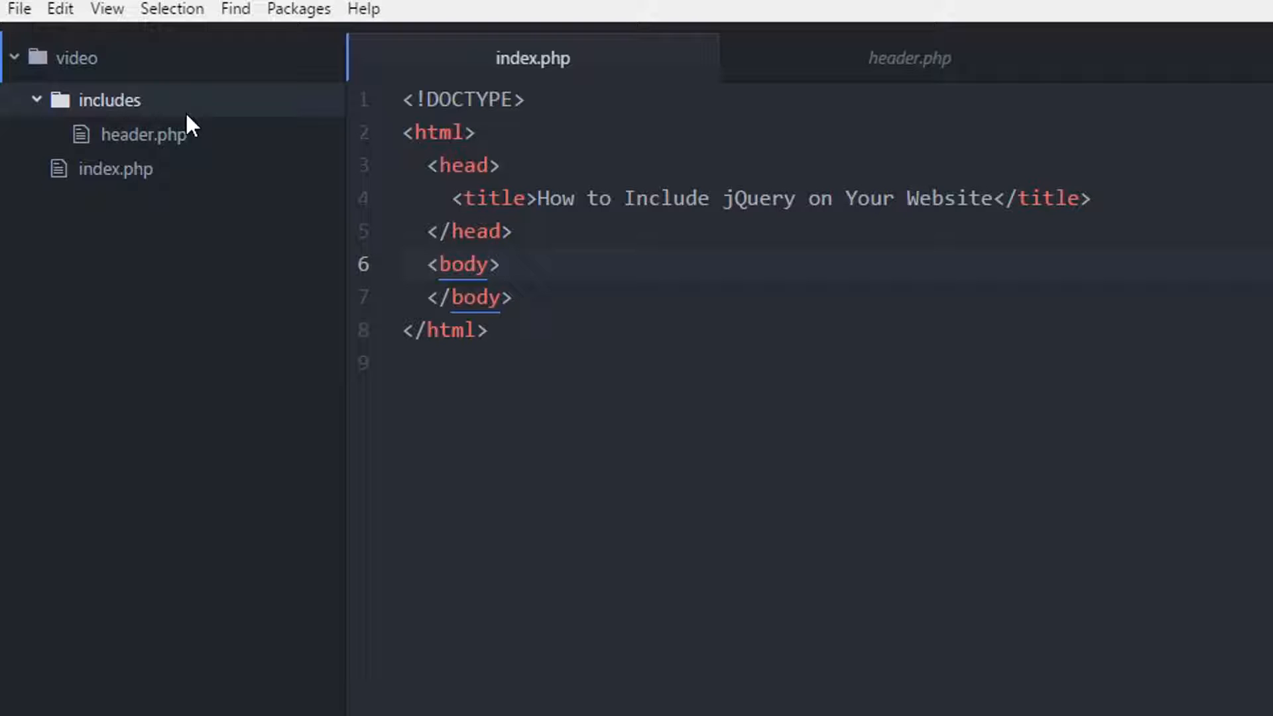
pyautogui.moveTo(181, 154)
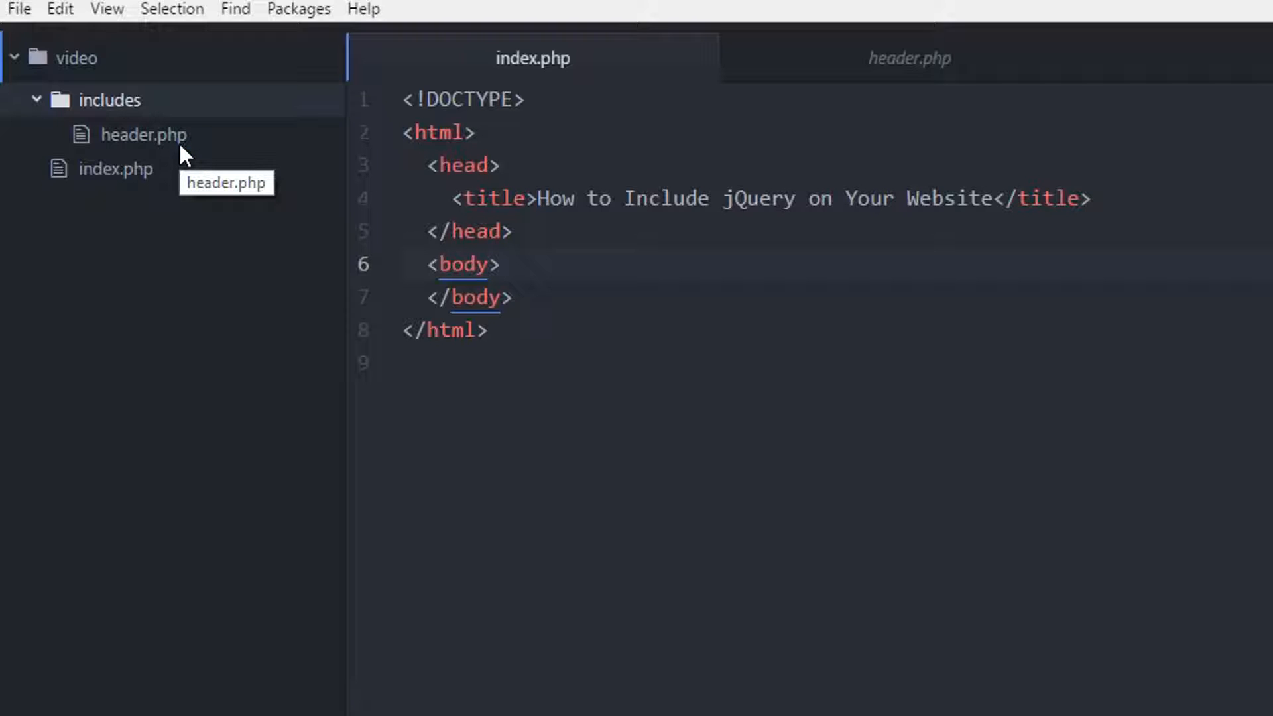
pyautogui.click(144, 134)
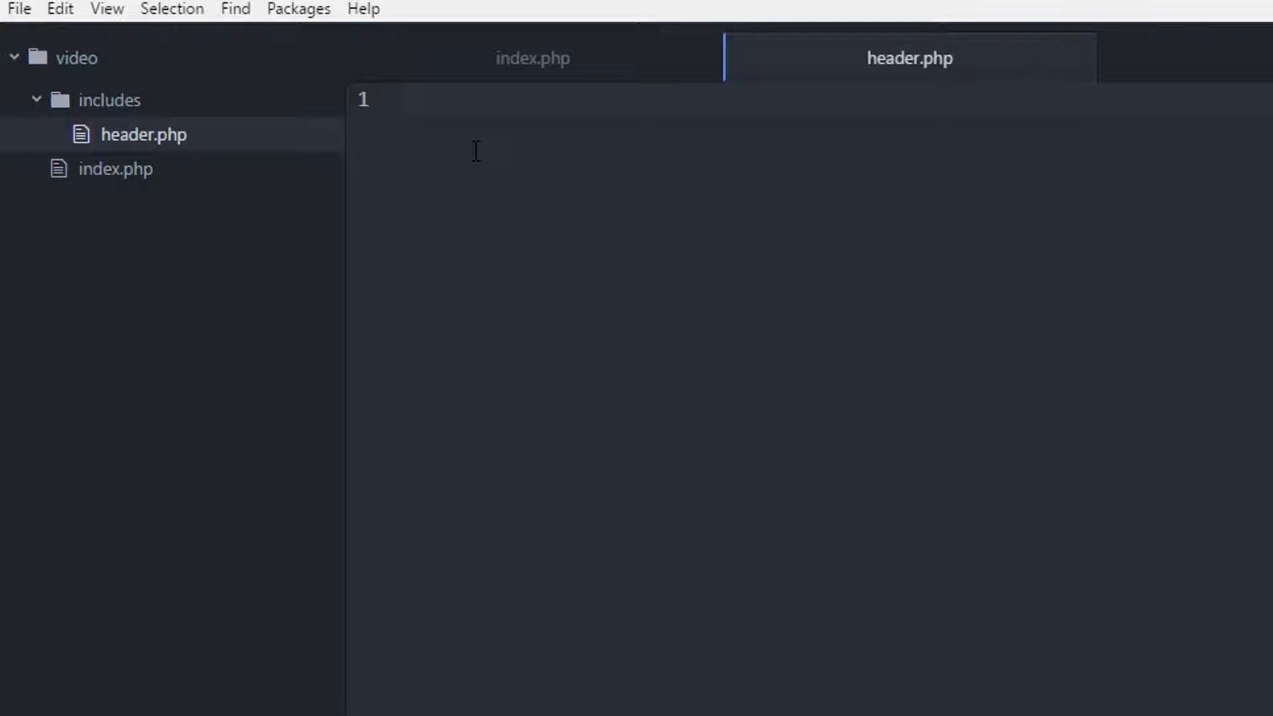
pyautogui.click(402, 99)
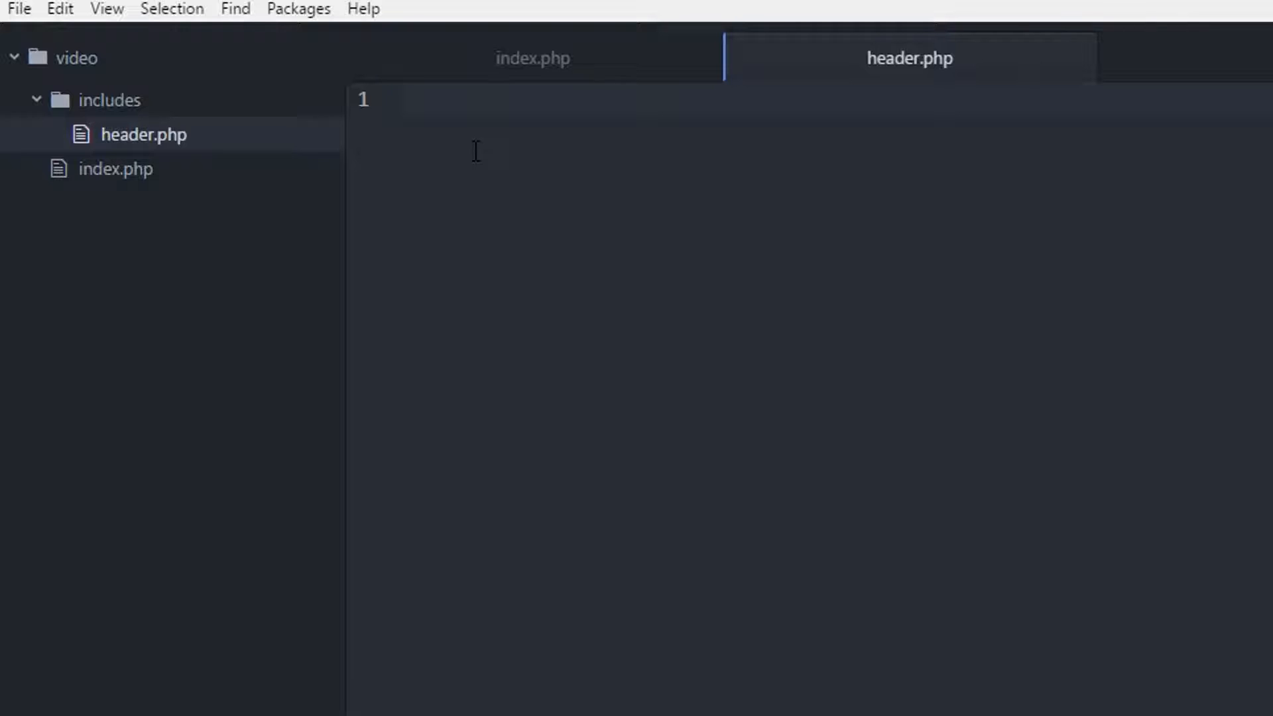
pyautogui.click(401, 99)
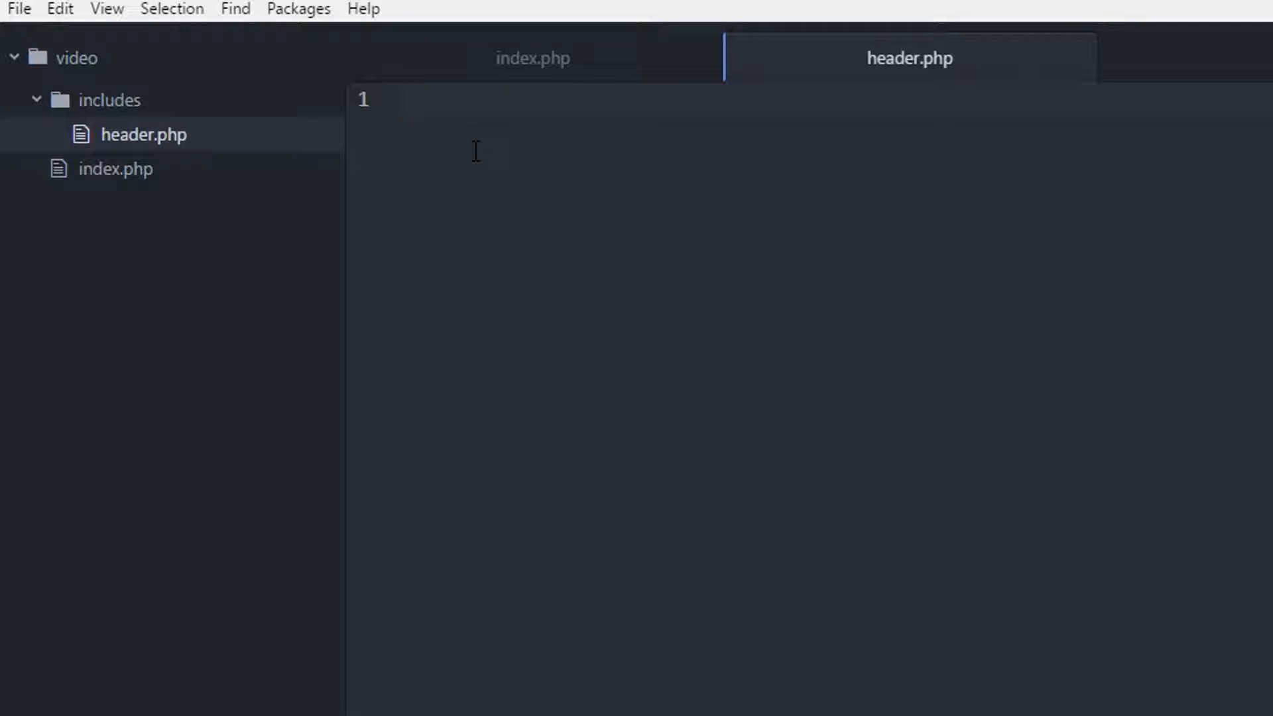
pyautogui.click(401, 99)
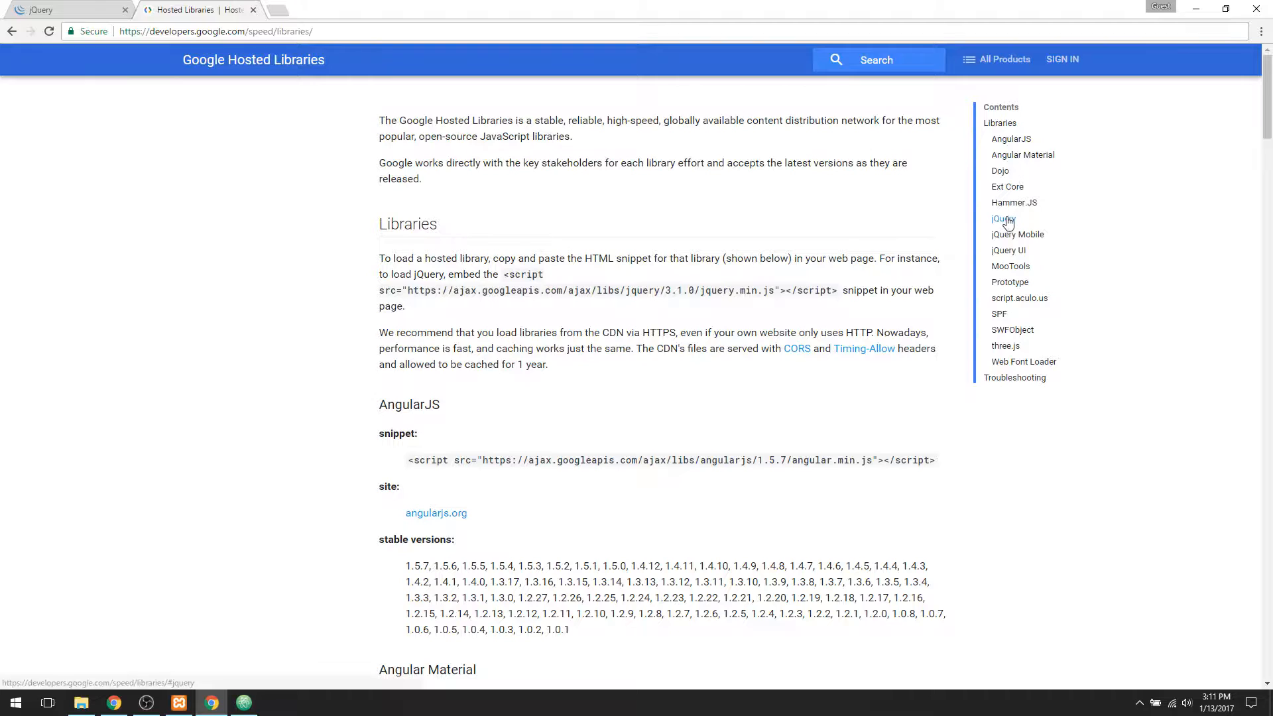
# Step: Select the jQuery 3.1.1 script snippet in the Hosted Libraries jQuery section
pyautogui.click(1003, 220)
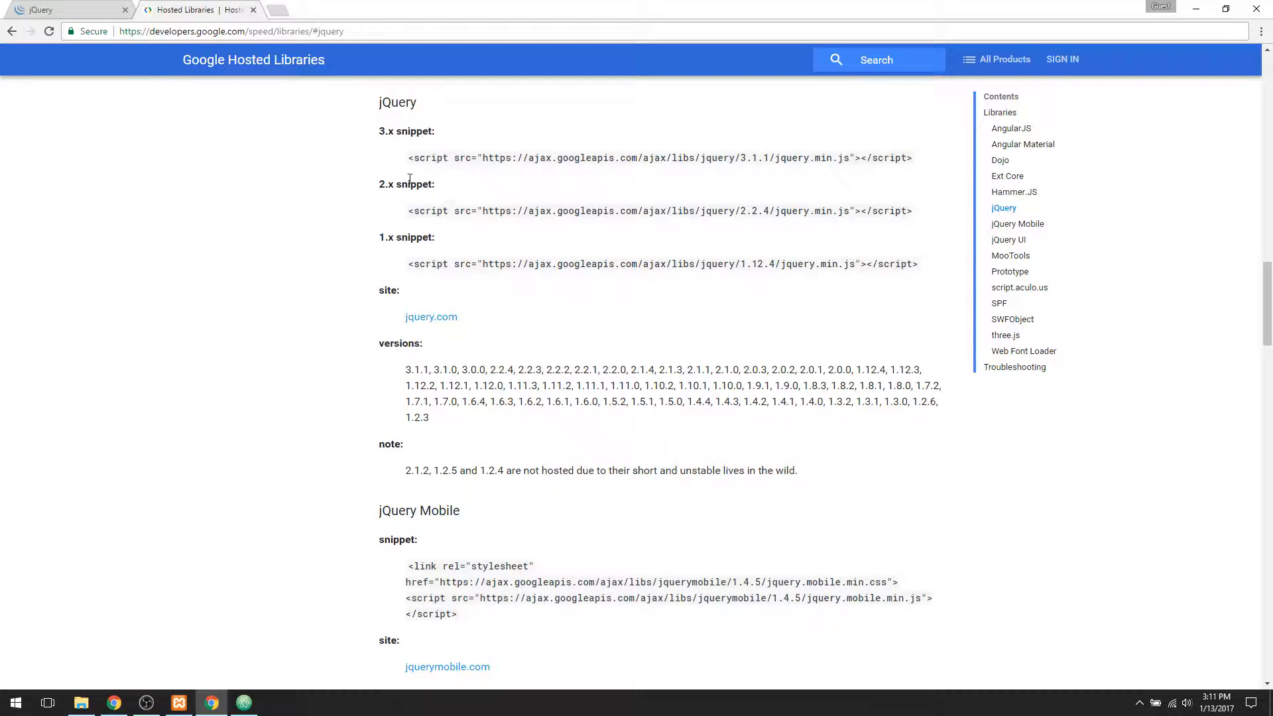
pyautogui.moveTo(445, 230)
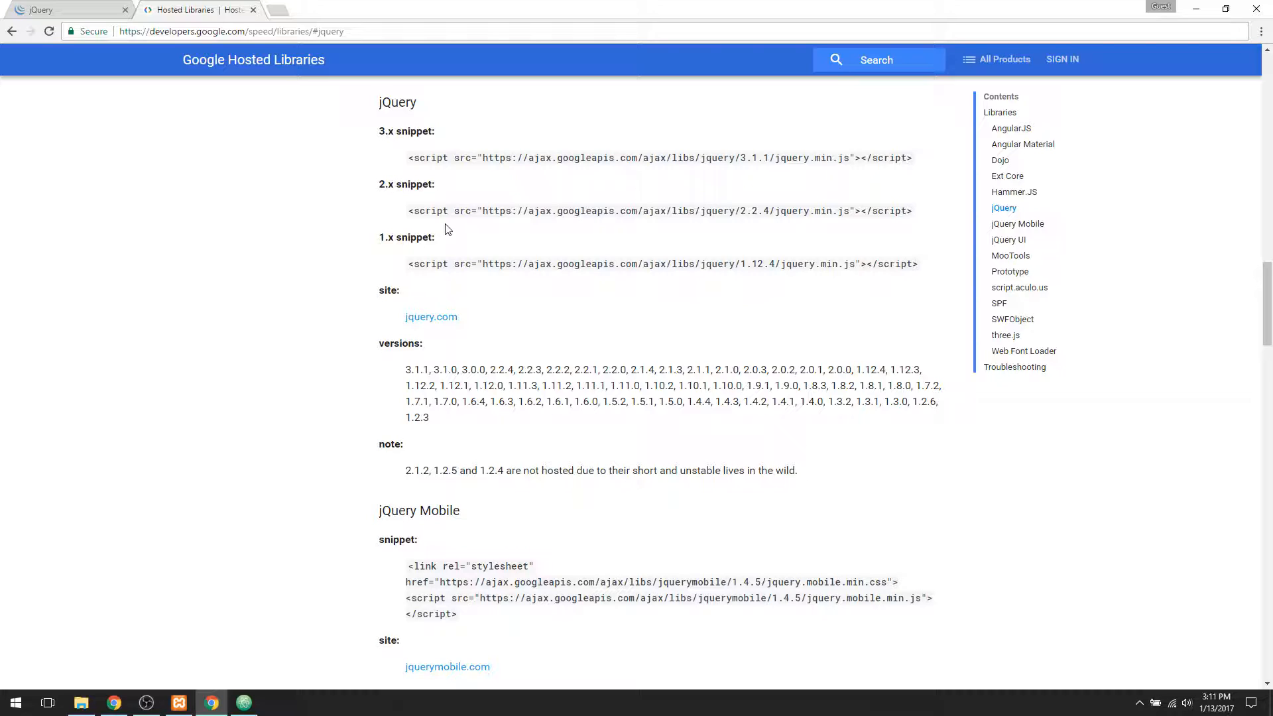
pyautogui.moveTo(408, 158); pyautogui.dragTo(877, 158)
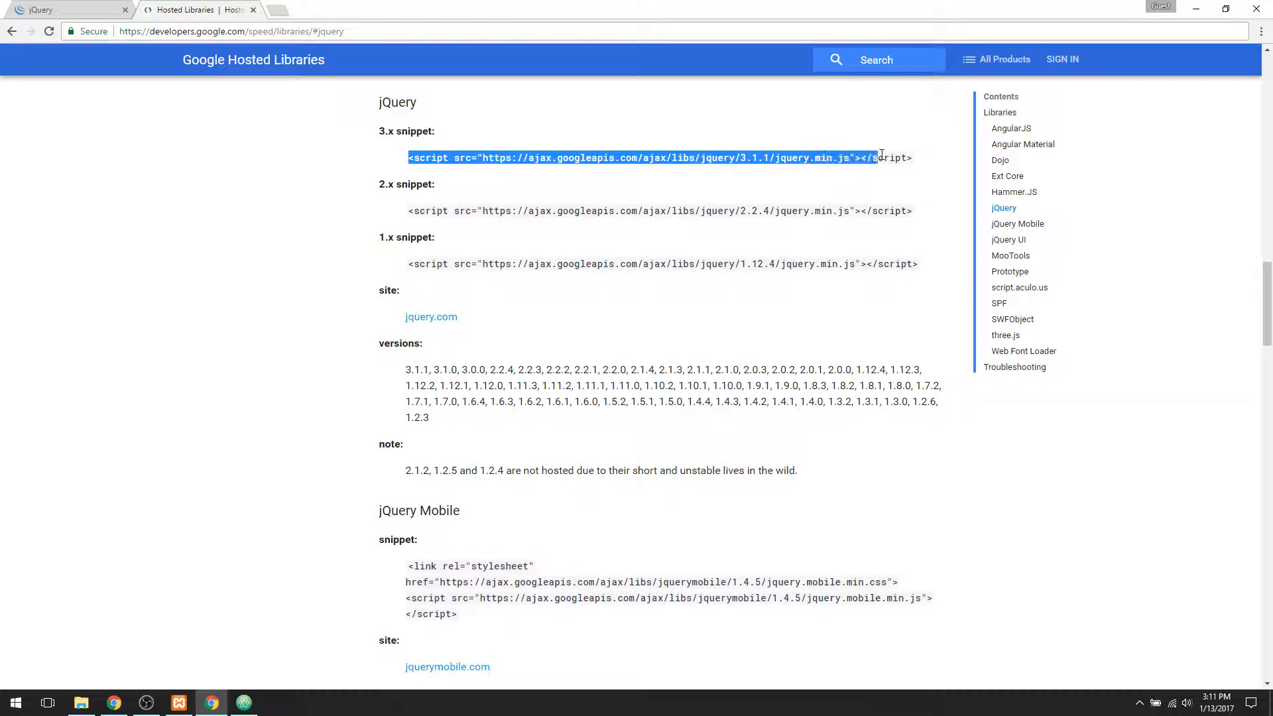
pyautogui.moveTo(877, 158); pyautogui.dragTo(912, 158)
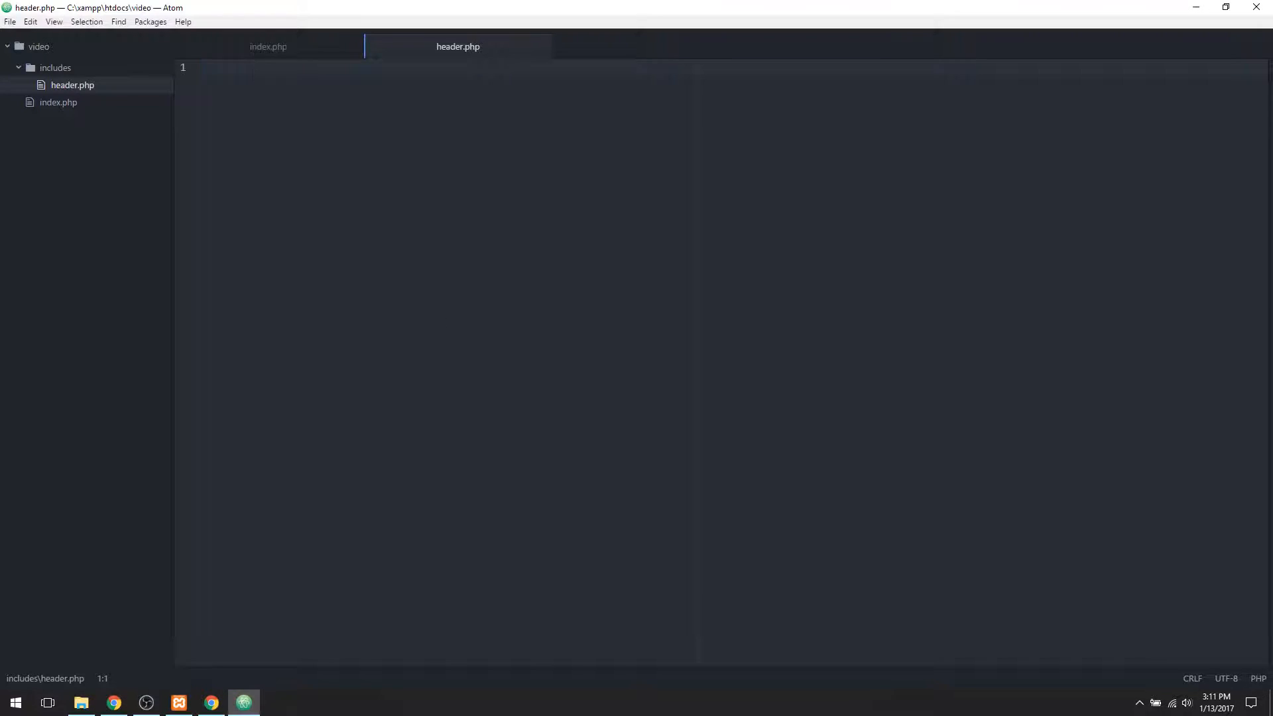
# Step: Paste the jQuery 3.1.1 CDN script tag into header.php below a <!--jQuery Plugin--> comment
pyautogui.write('<script src="https://ajax.googleapis.com/ajax/libs/jquery/3.1.1/jquery.min.js"></script>')
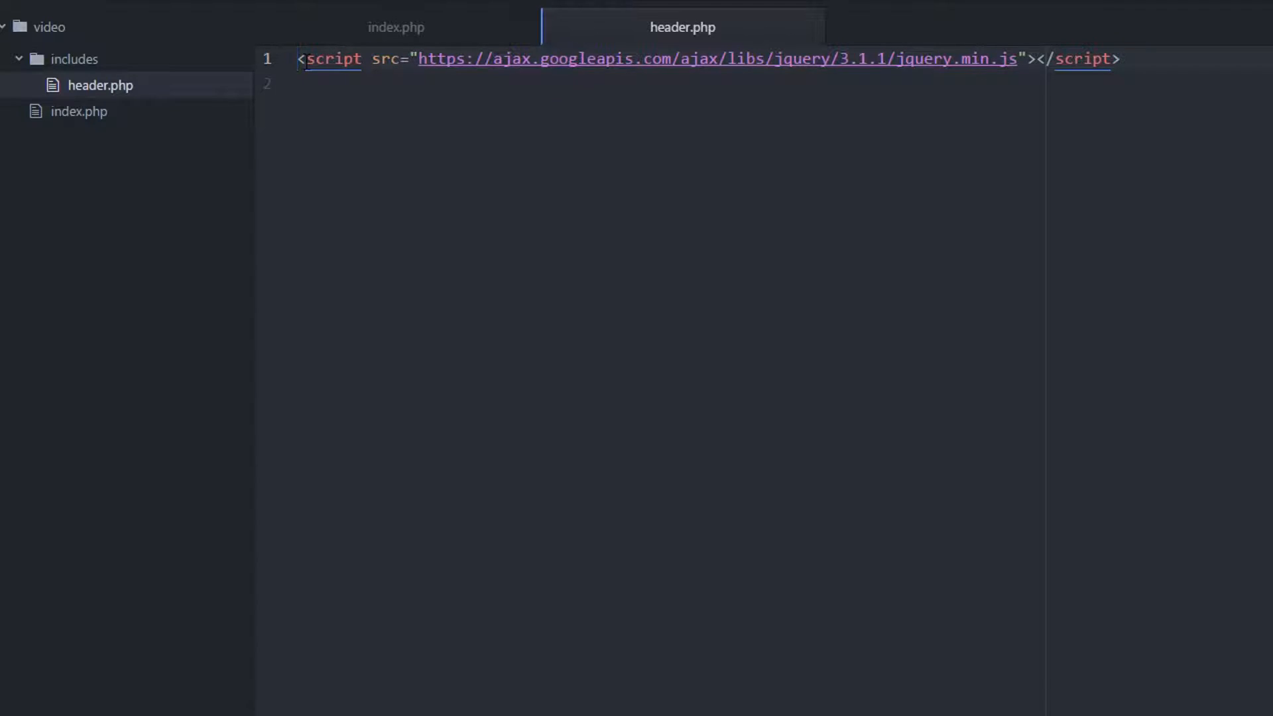
pyautogui.write('<!')
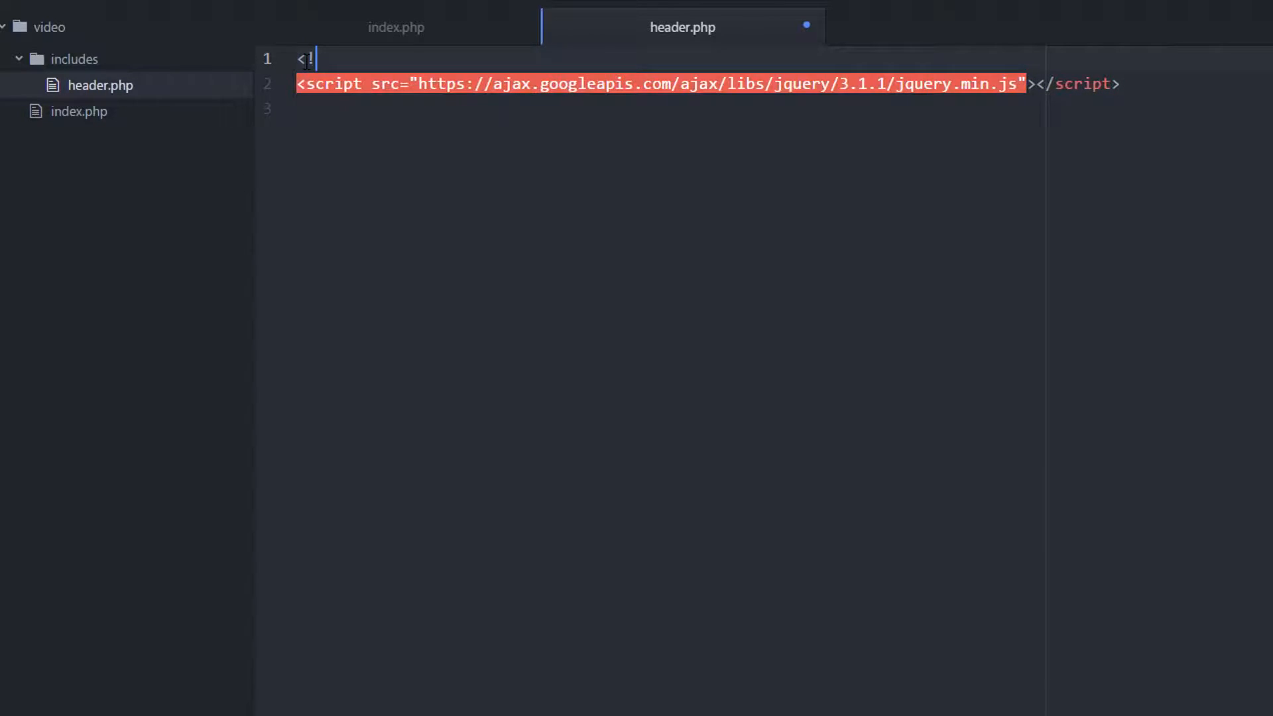
pyautogui.write('--')
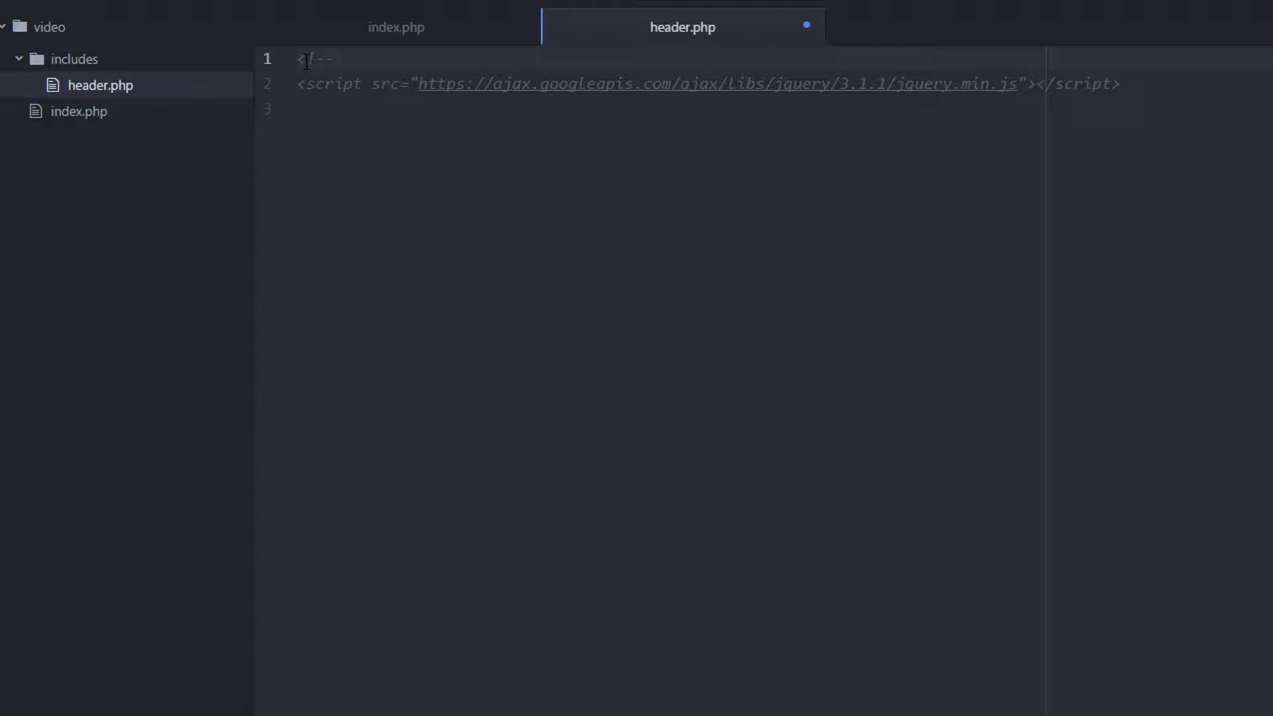
pyautogui.write('G')
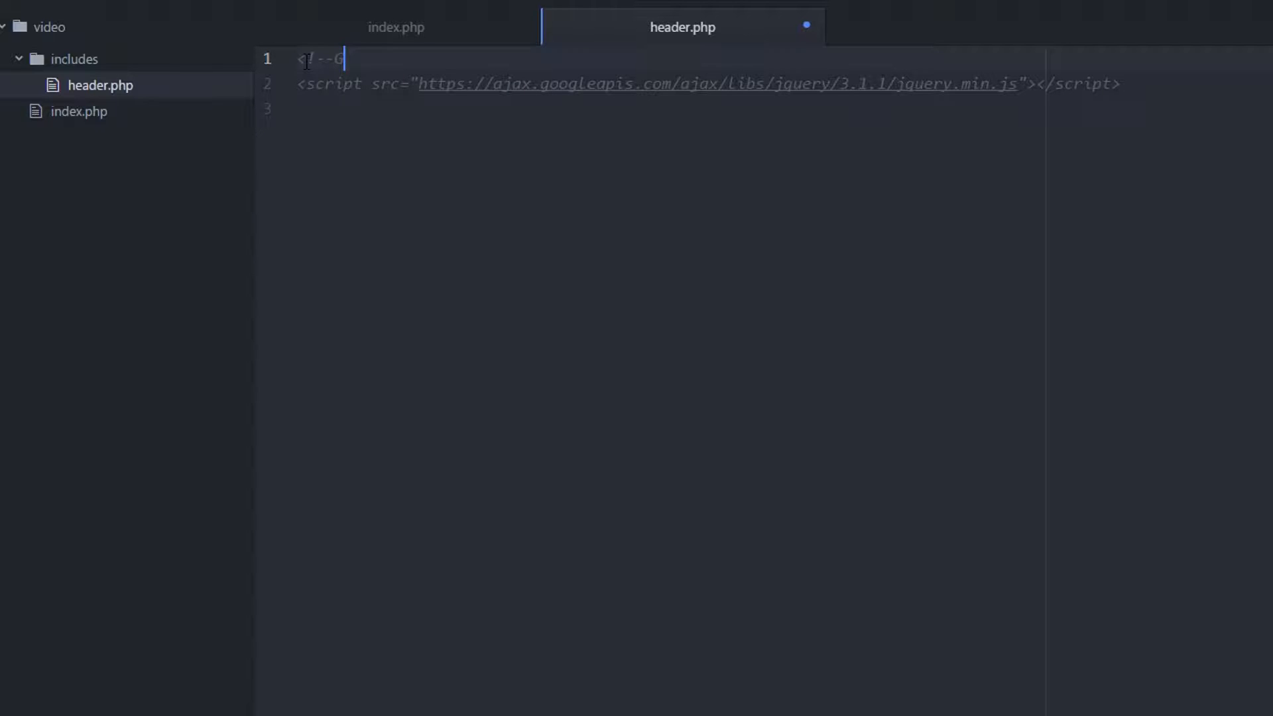
pyautogui.write('J')
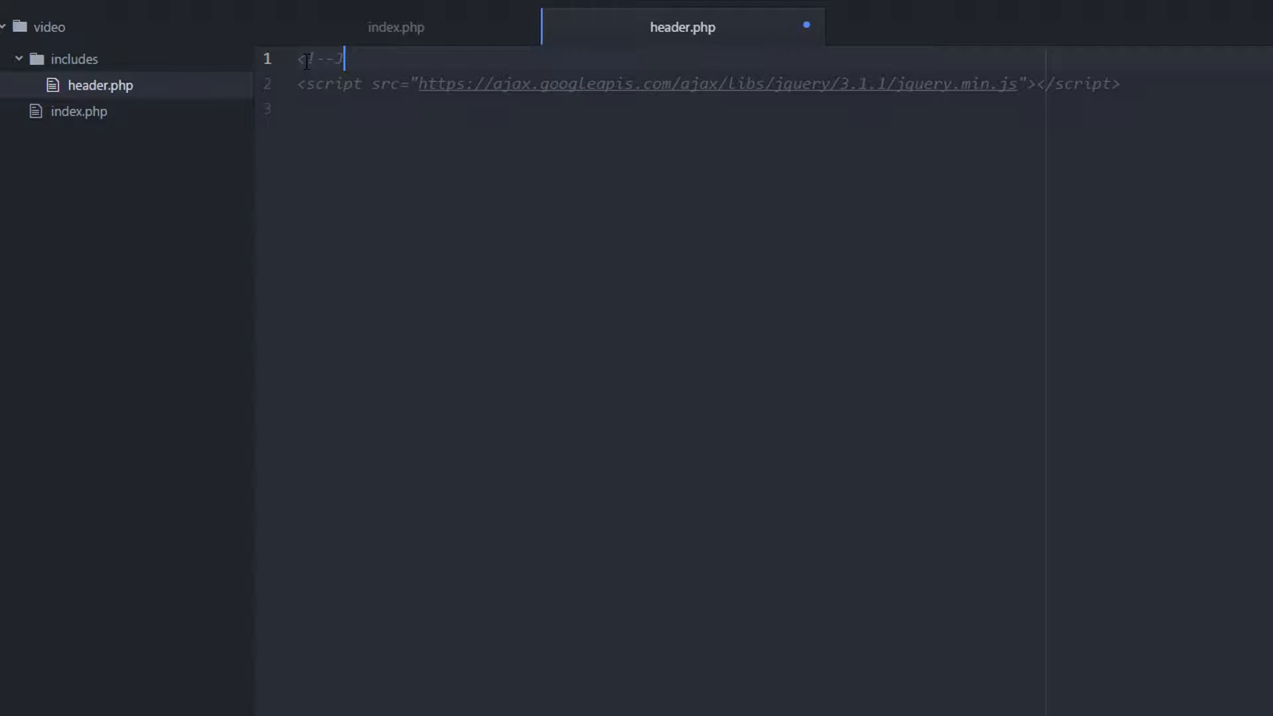
pyautogui.write('jQuery Plu')
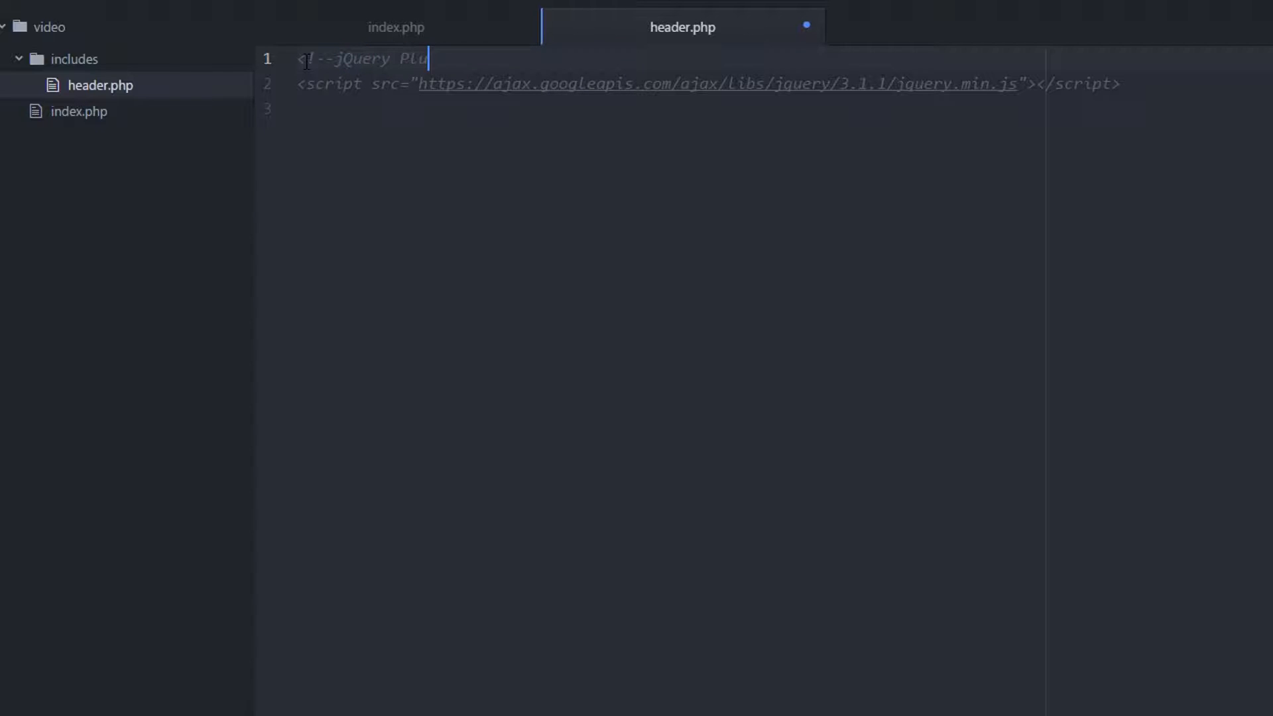
pyautogui.write('gin-->')
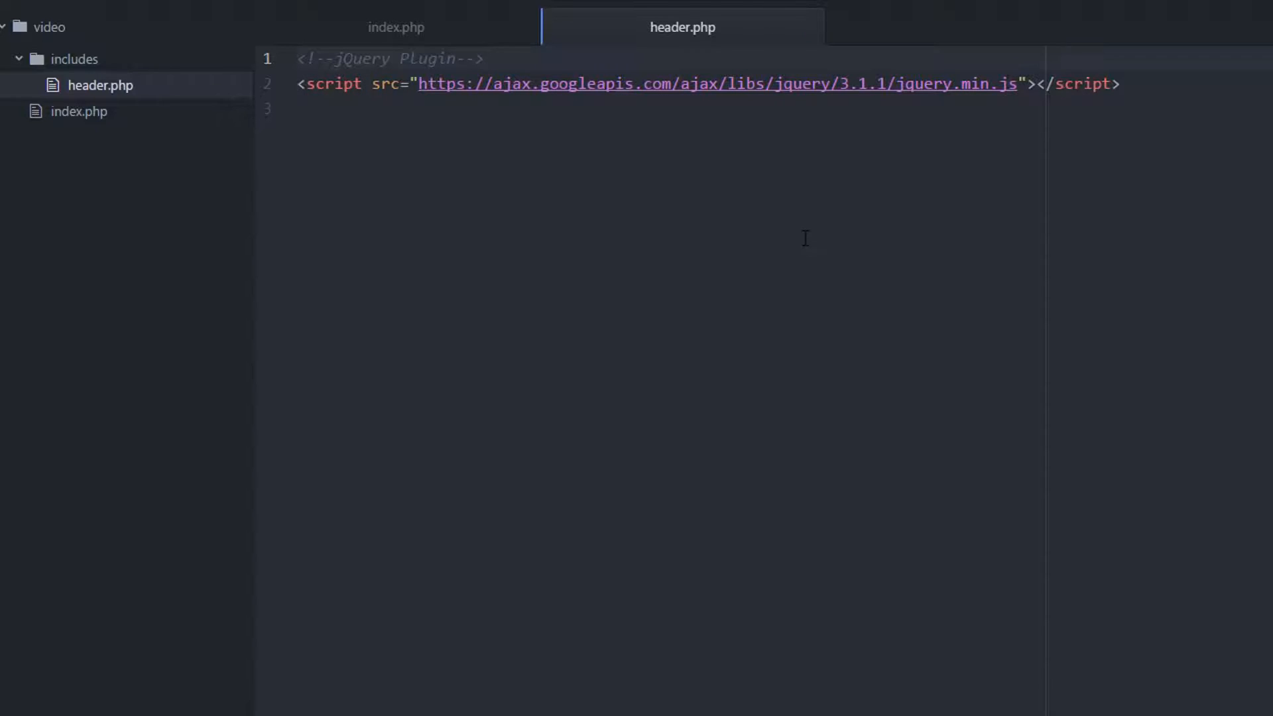
pyautogui.click(484, 58)
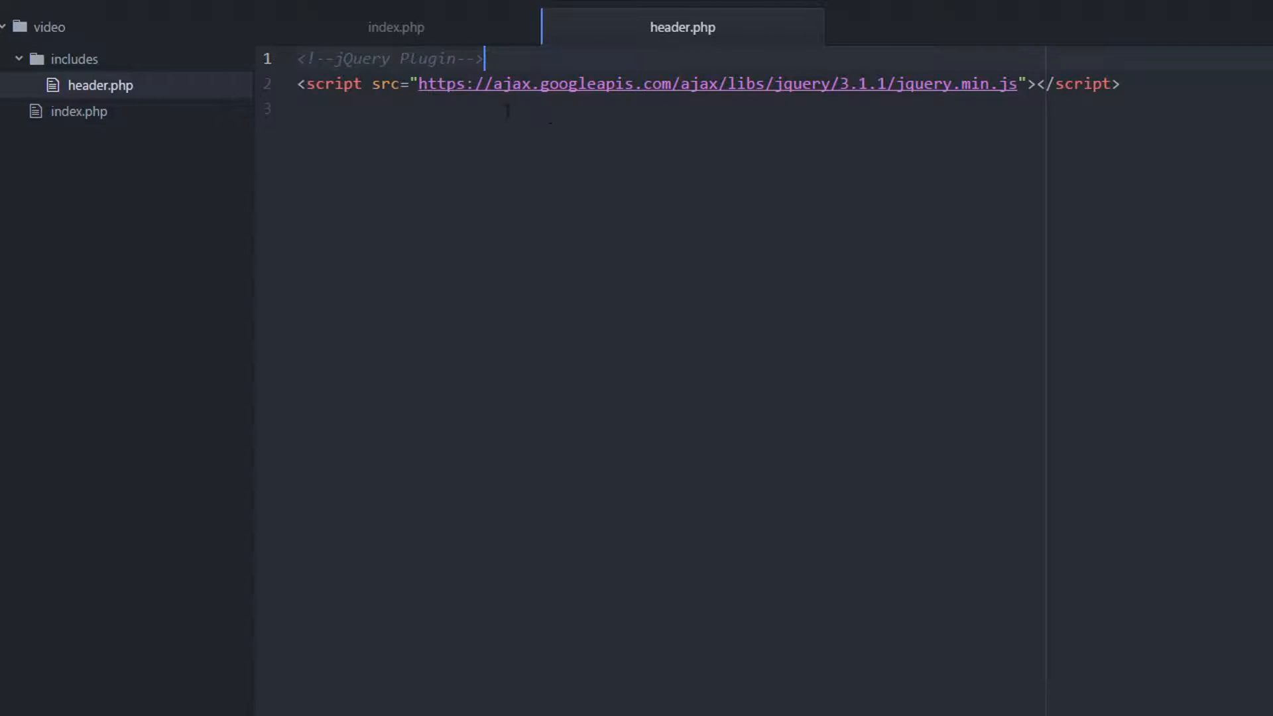
pyautogui.click(395, 26)
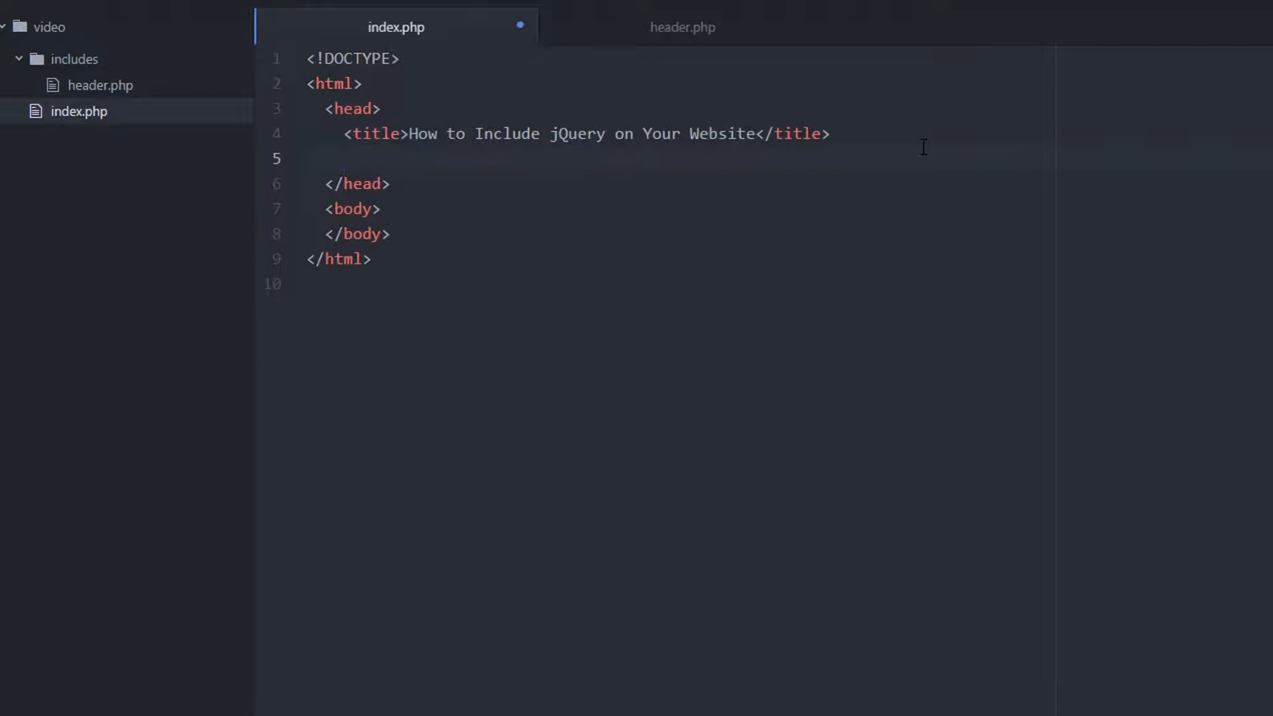
# Step: Add <?php include "includes/header.php"; ?> to index.php's head and comment it out with //
pyautogui.write('<')
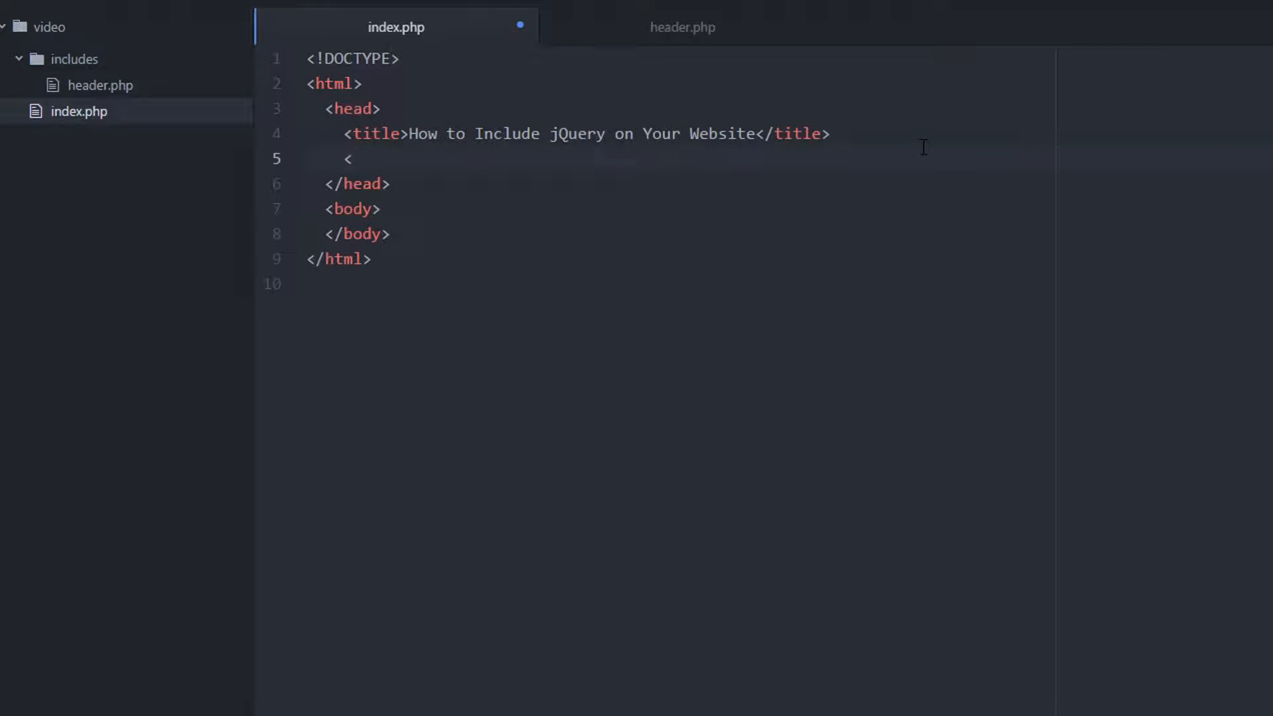
pyautogui.write('/p')
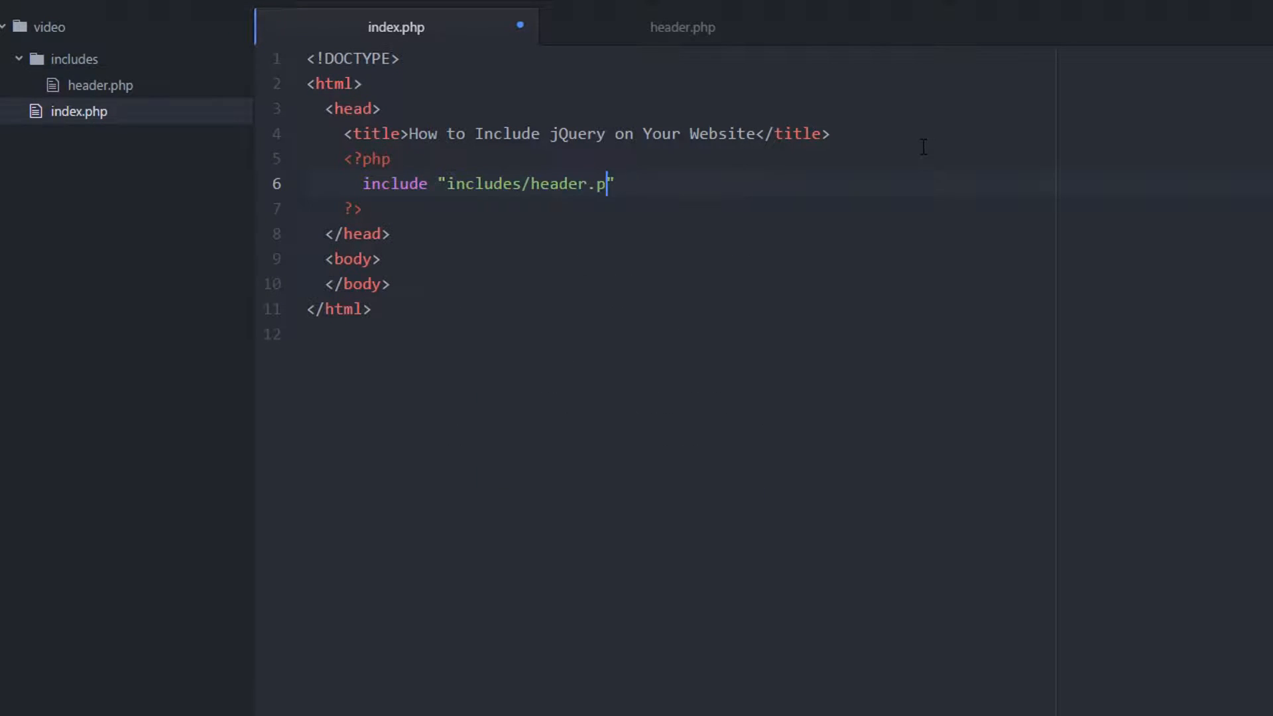
pyautogui.write('hp";')
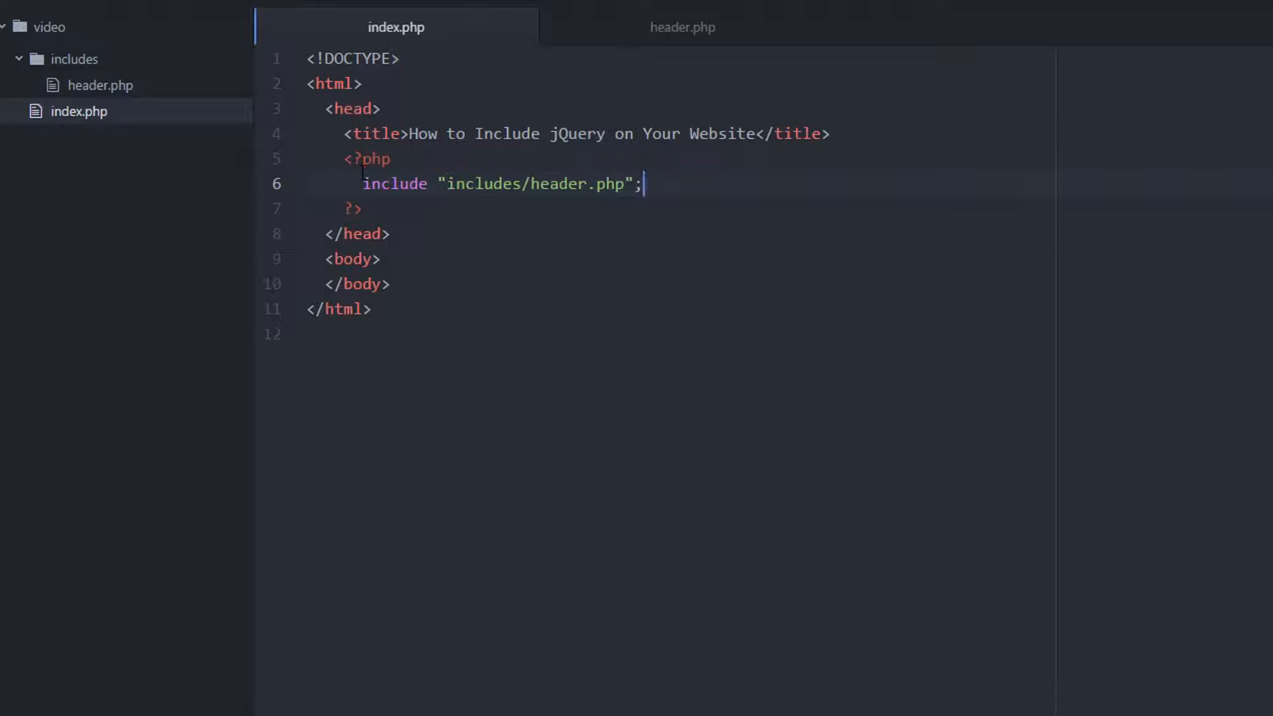
pyautogui.write('//')
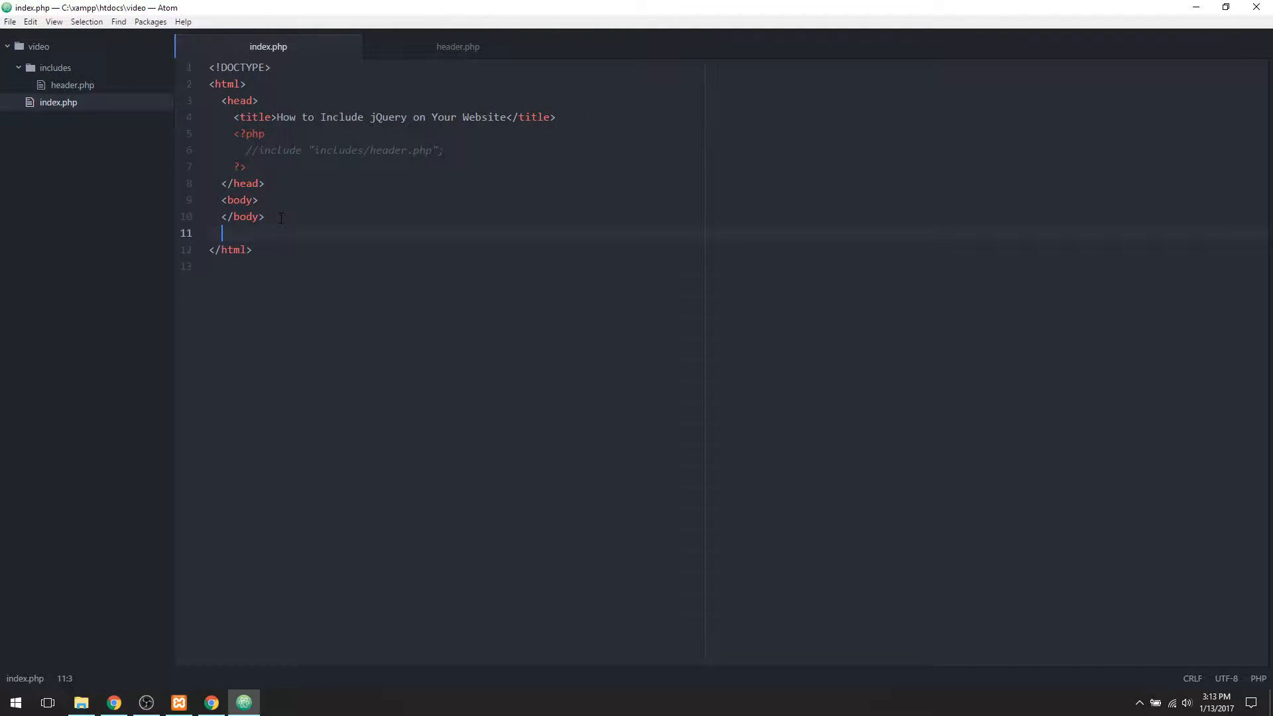
# Step: Add script tags in index.php containing a $(document).ready(function() block
pyautogui.write('<script></')
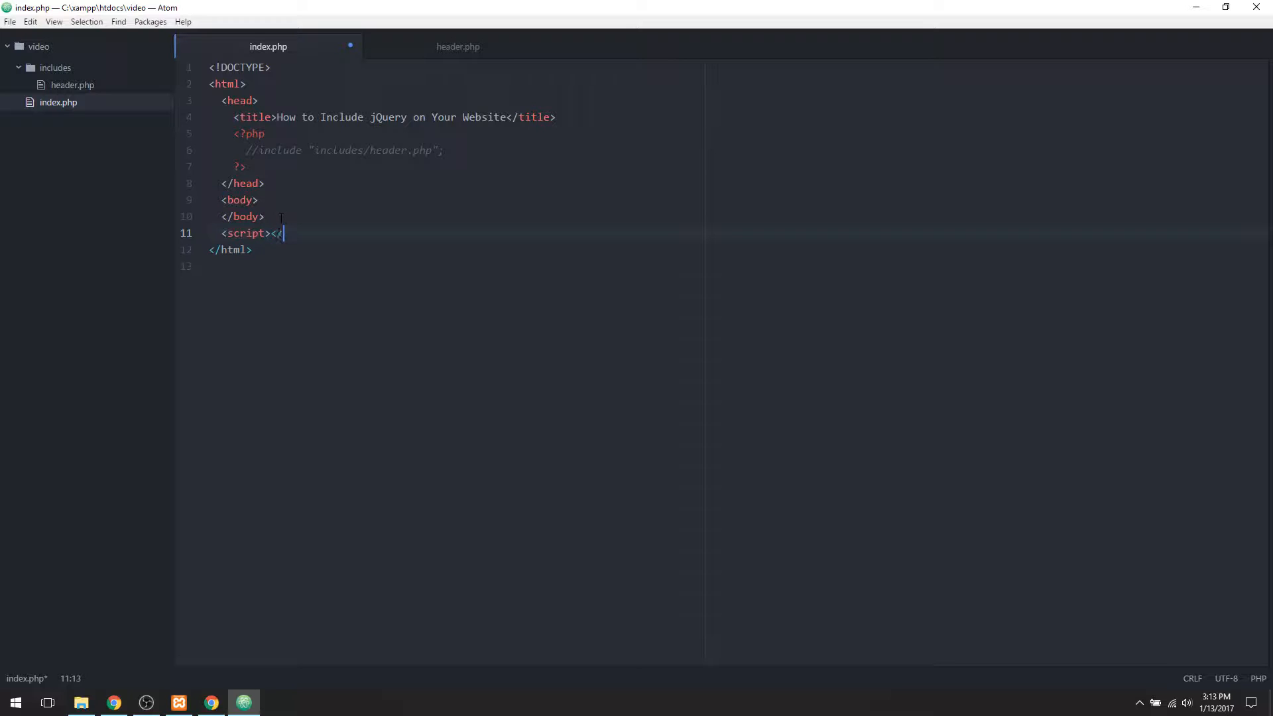
pyautogui.write('script>')
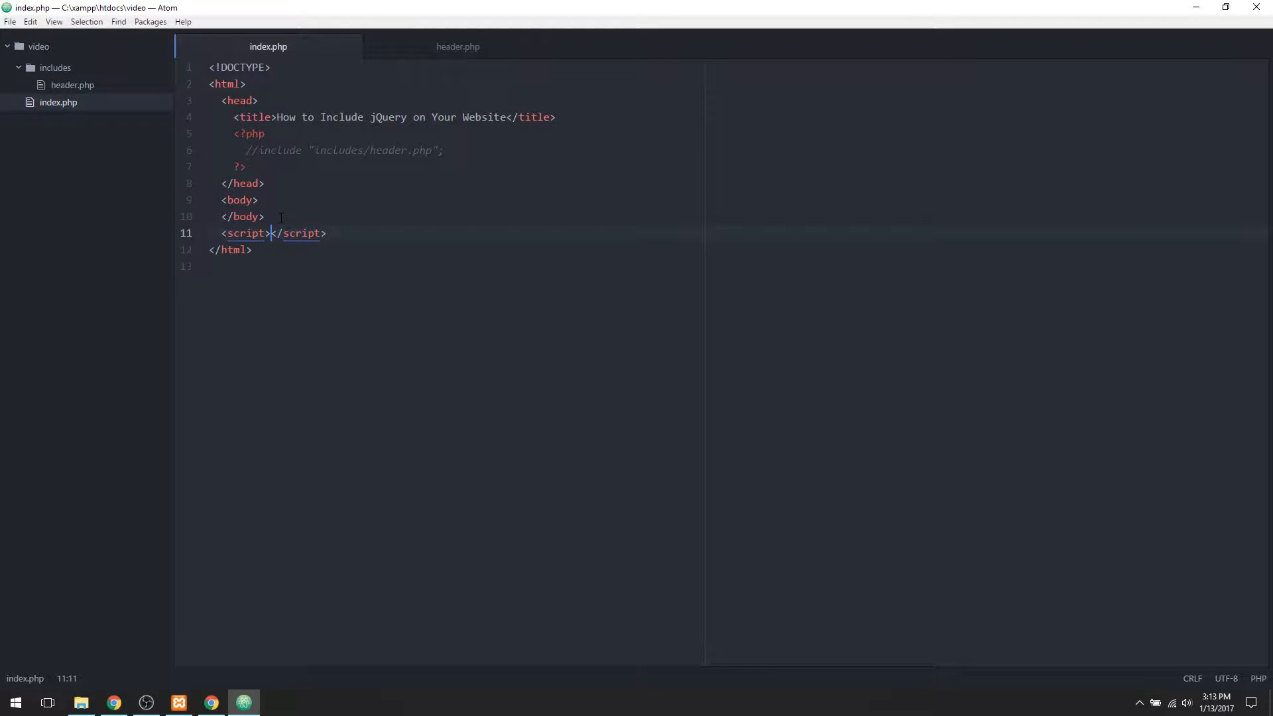
pyautogui.write('#')
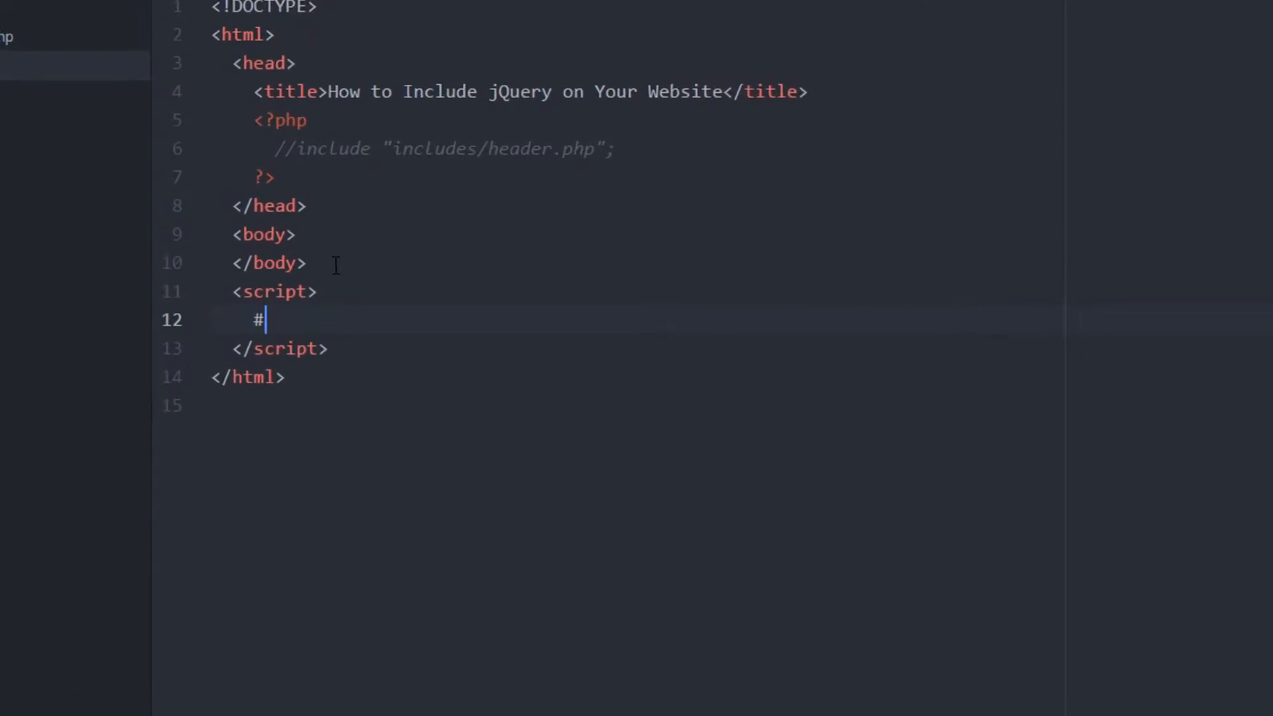
pyautogui.write('$()')
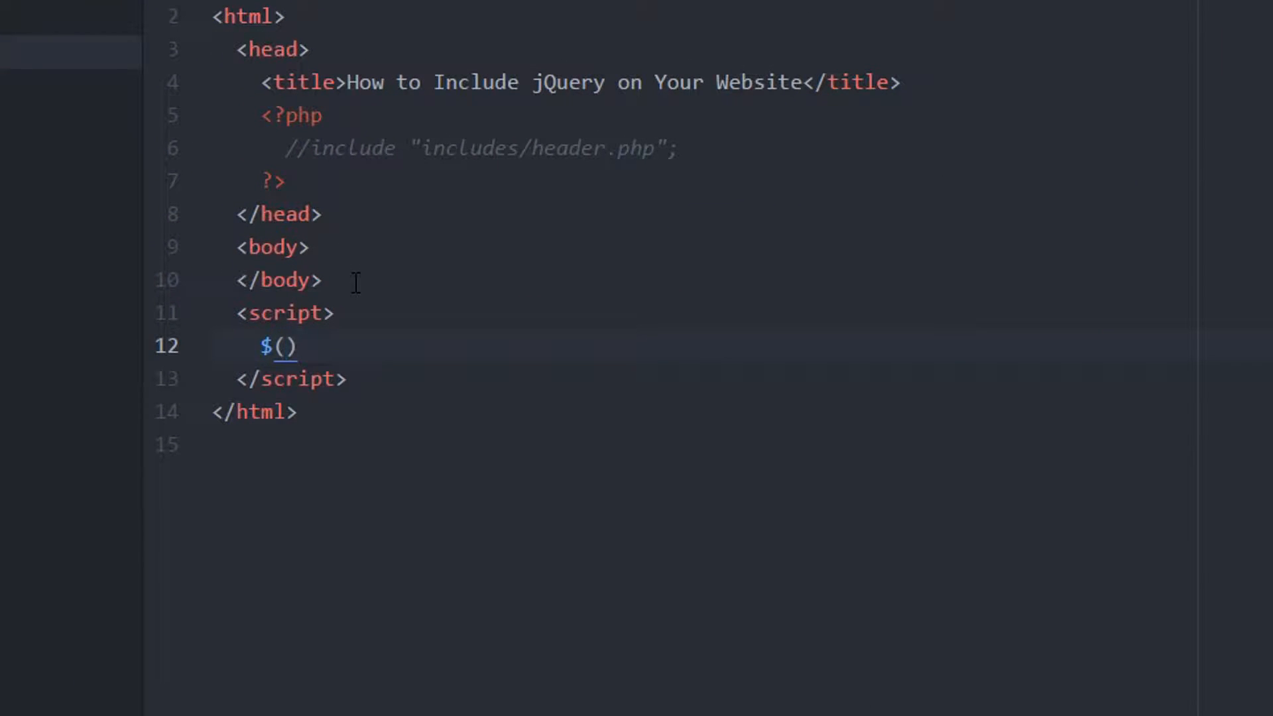
pyautogui.write('document')
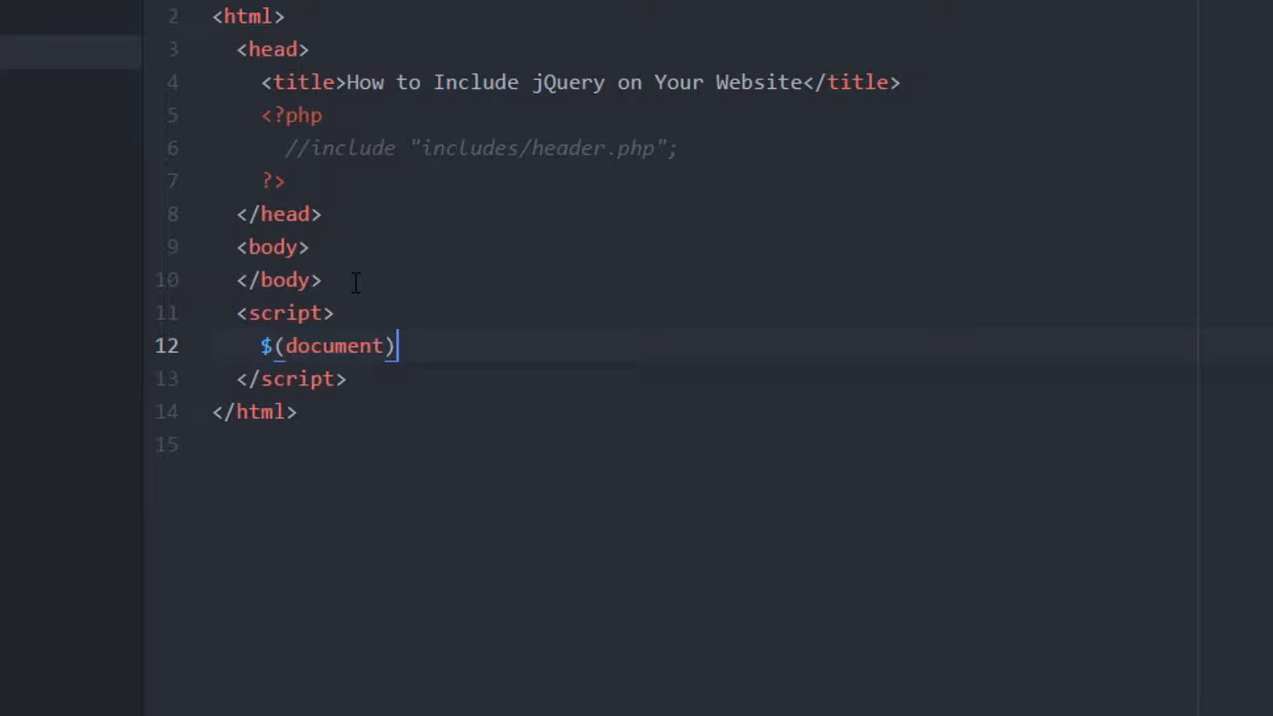
pyautogui.write('.ready(')
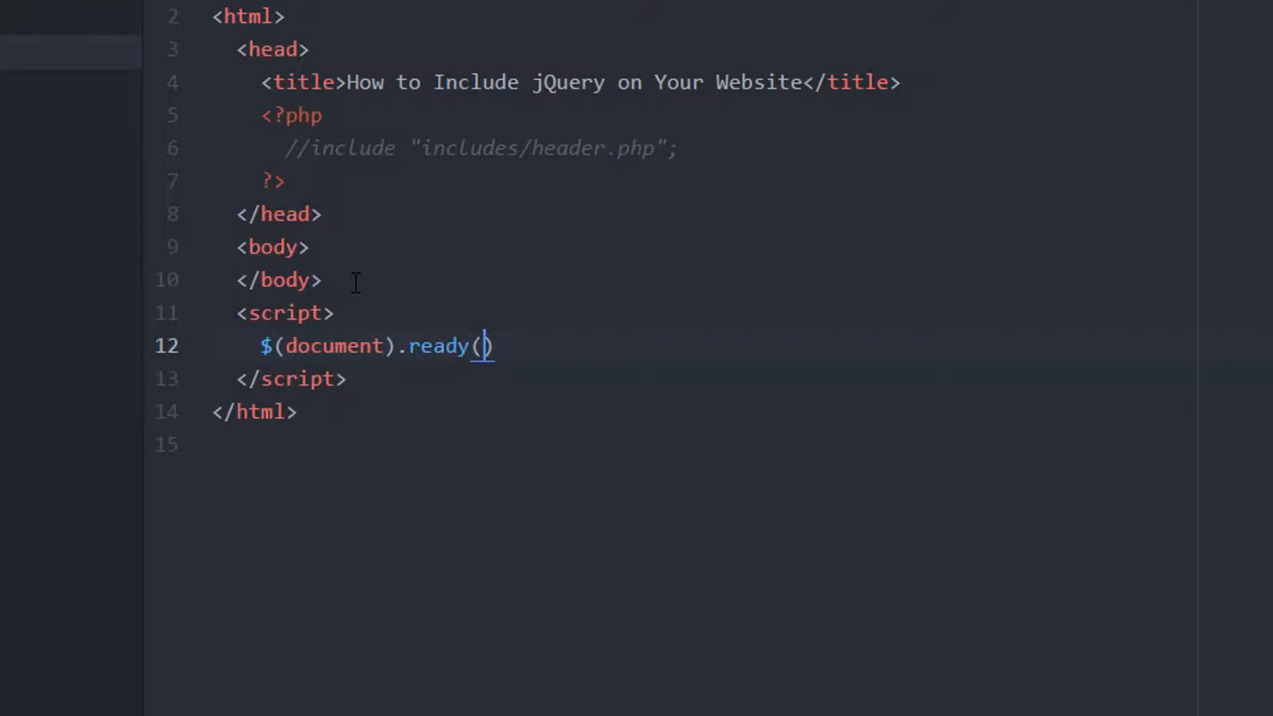
pyautogui.write('func;')
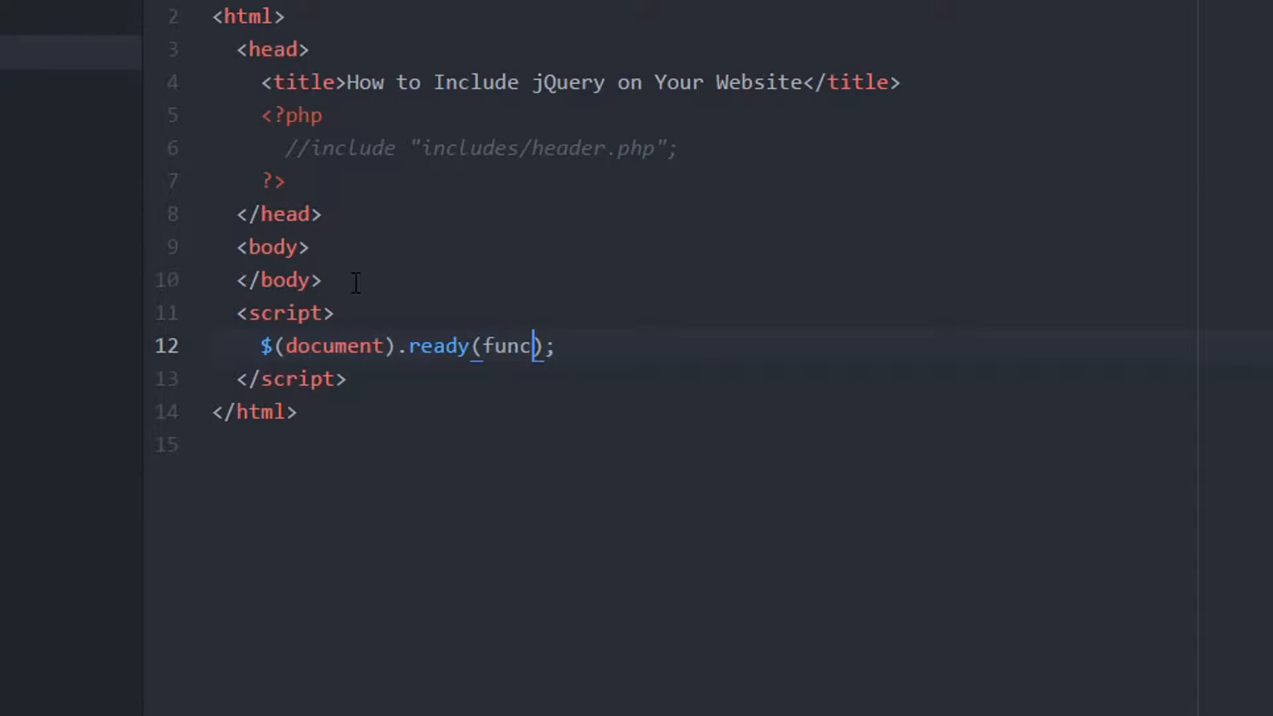
pyautogui.write('tion()')
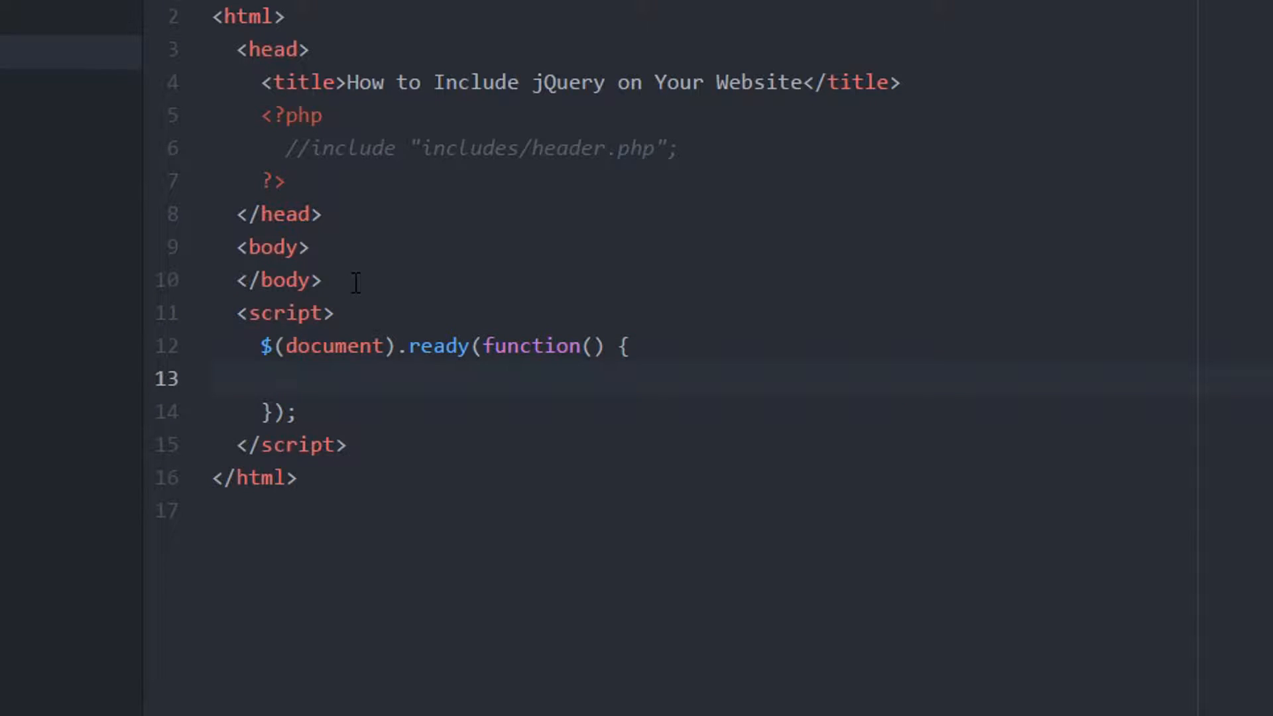
# Step: Make the ready function call alert("gello"), fixing the mistyped message
pyautogui.write('alert(')
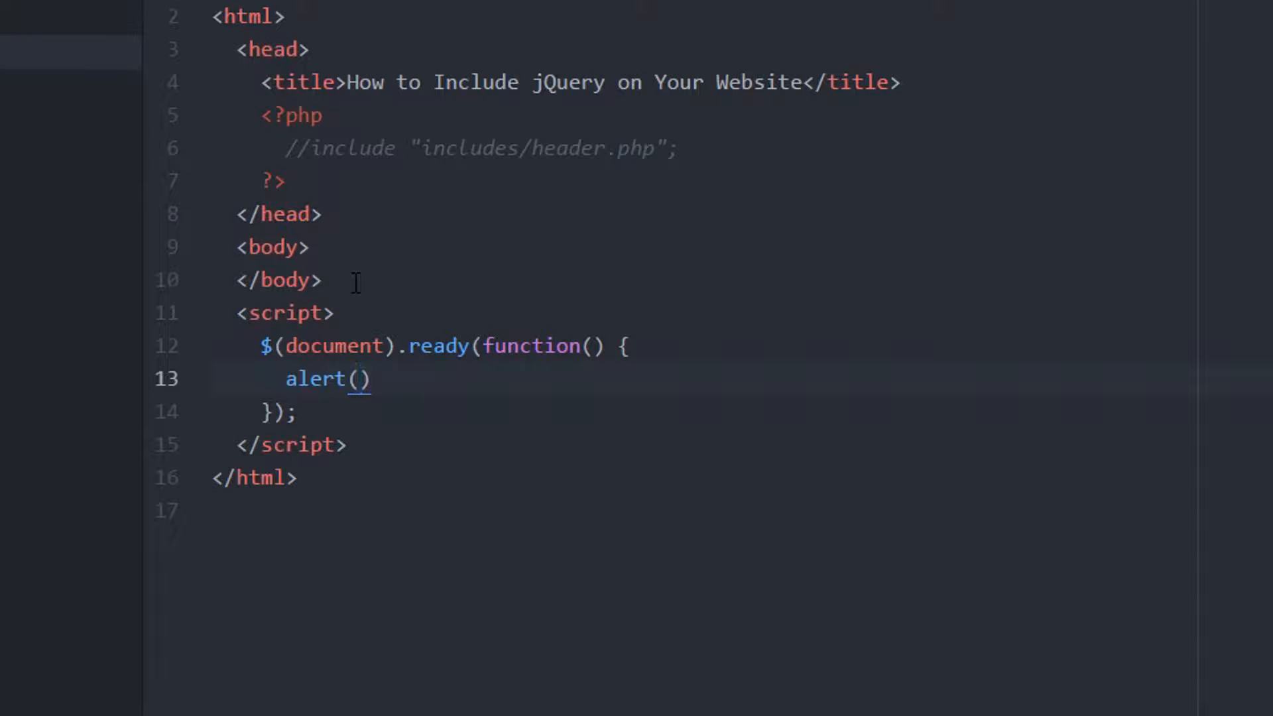
pyautogui.write('jhjello')
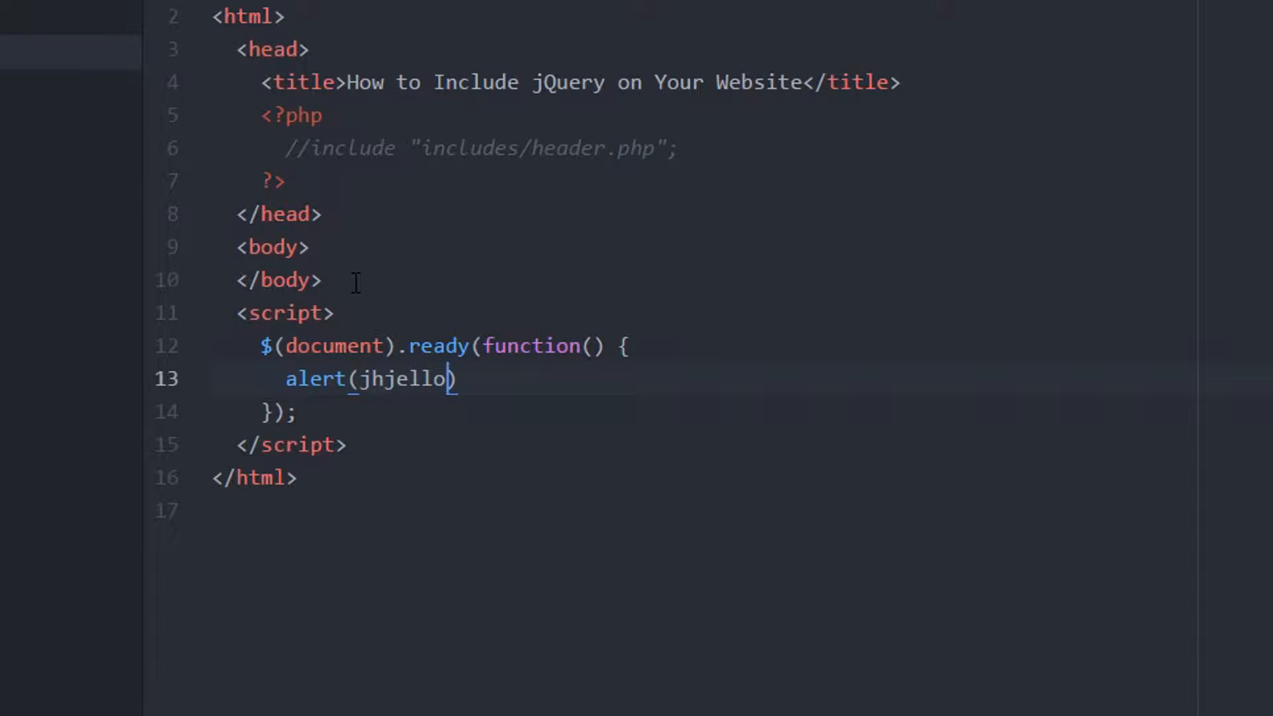
pyautogui.press('BackSpace')
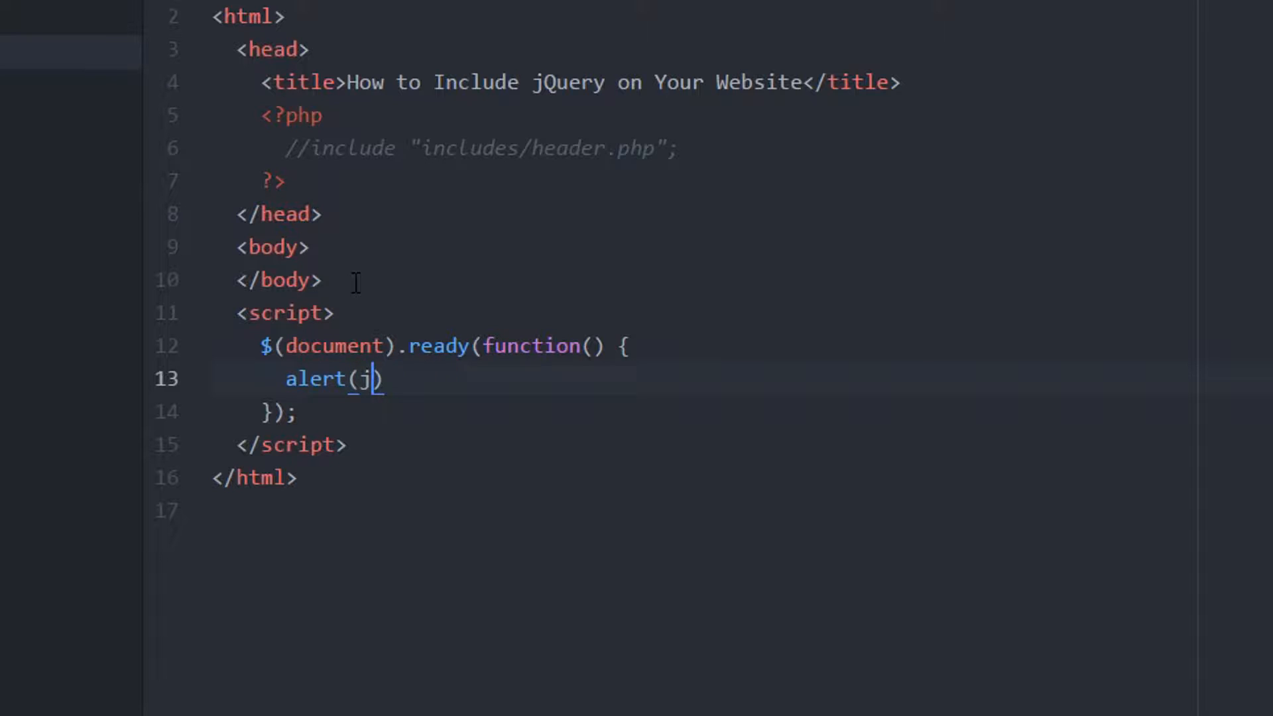
pyautogui.write('"gello')
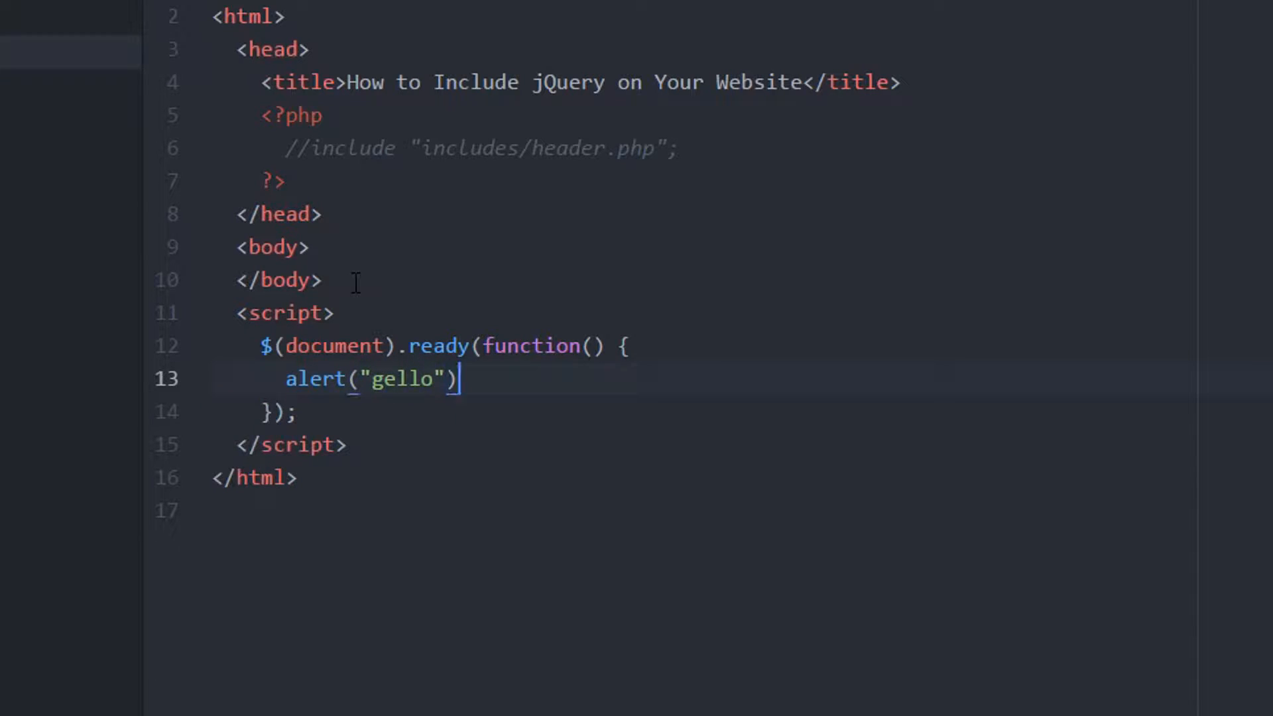
pyautogui.write(';')
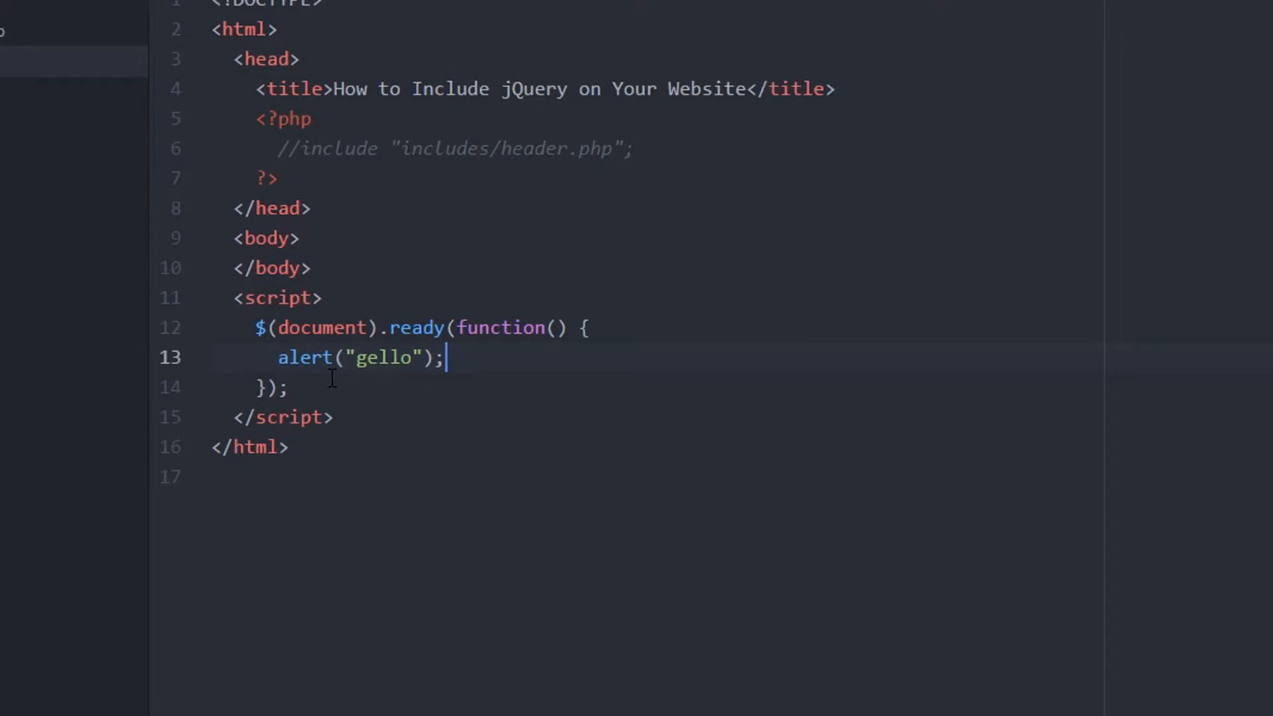
pyautogui.click(211, 702)
pyautogui.write('l')
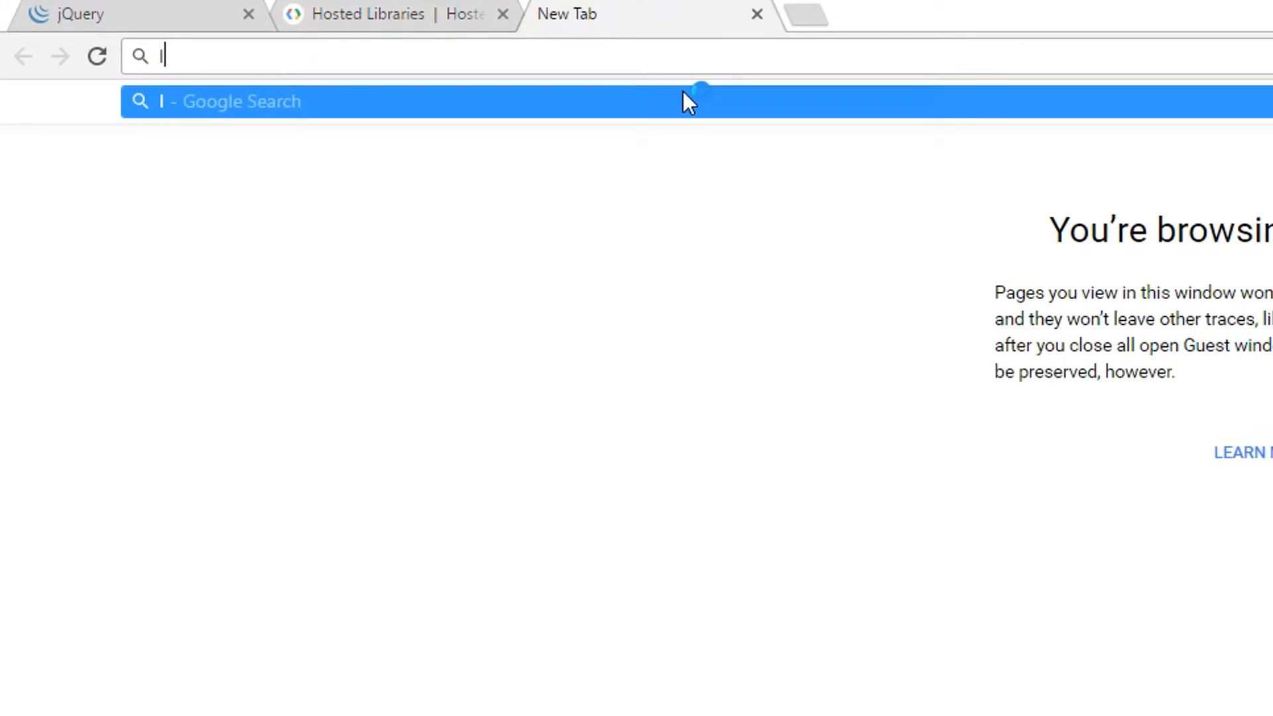
# Step: Load localhost/video/index.php and view the Console error '$ is not defined'
pyautogui.write('ocalhost/video/index.')
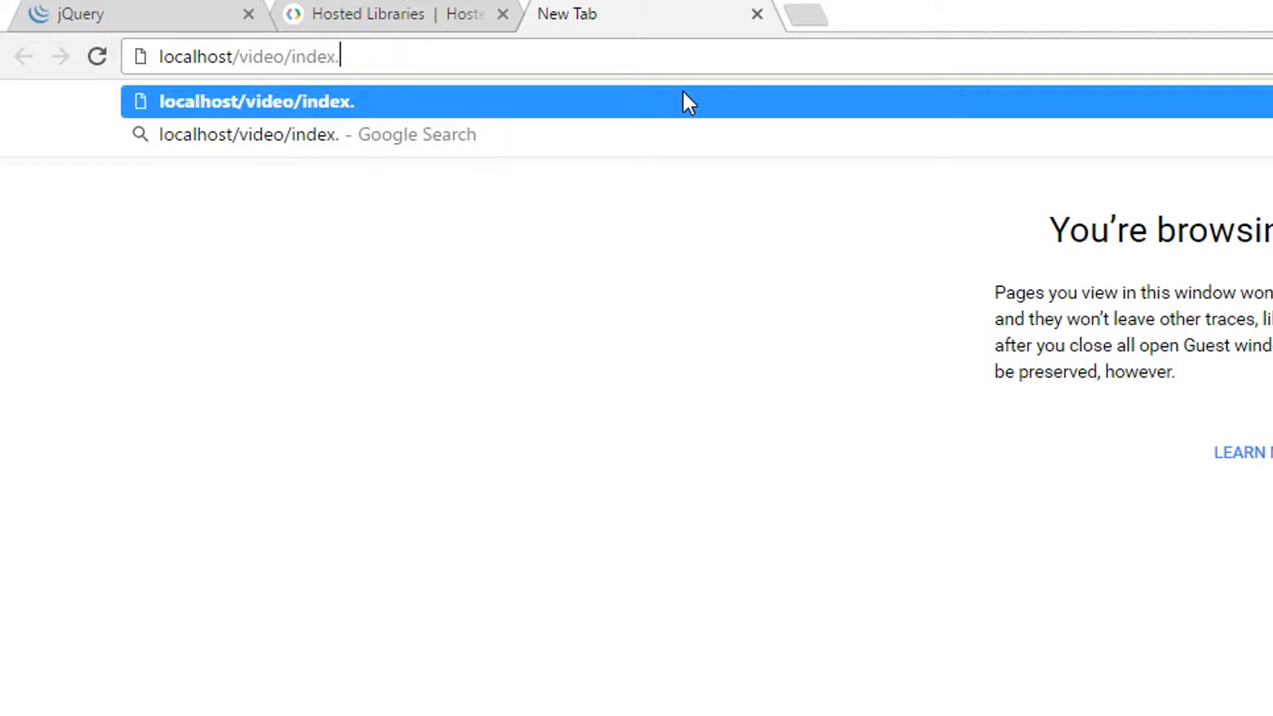
pyautogui.rightClick(604, 122)
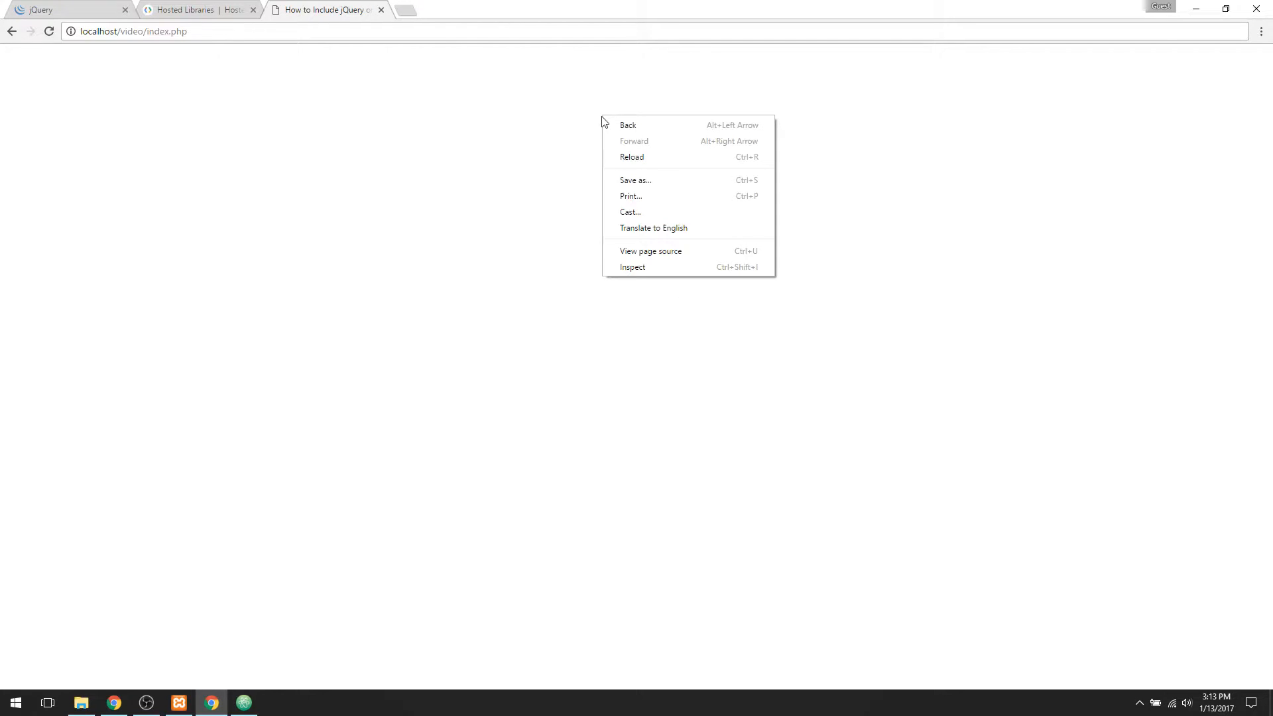
pyautogui.click(632, 266)
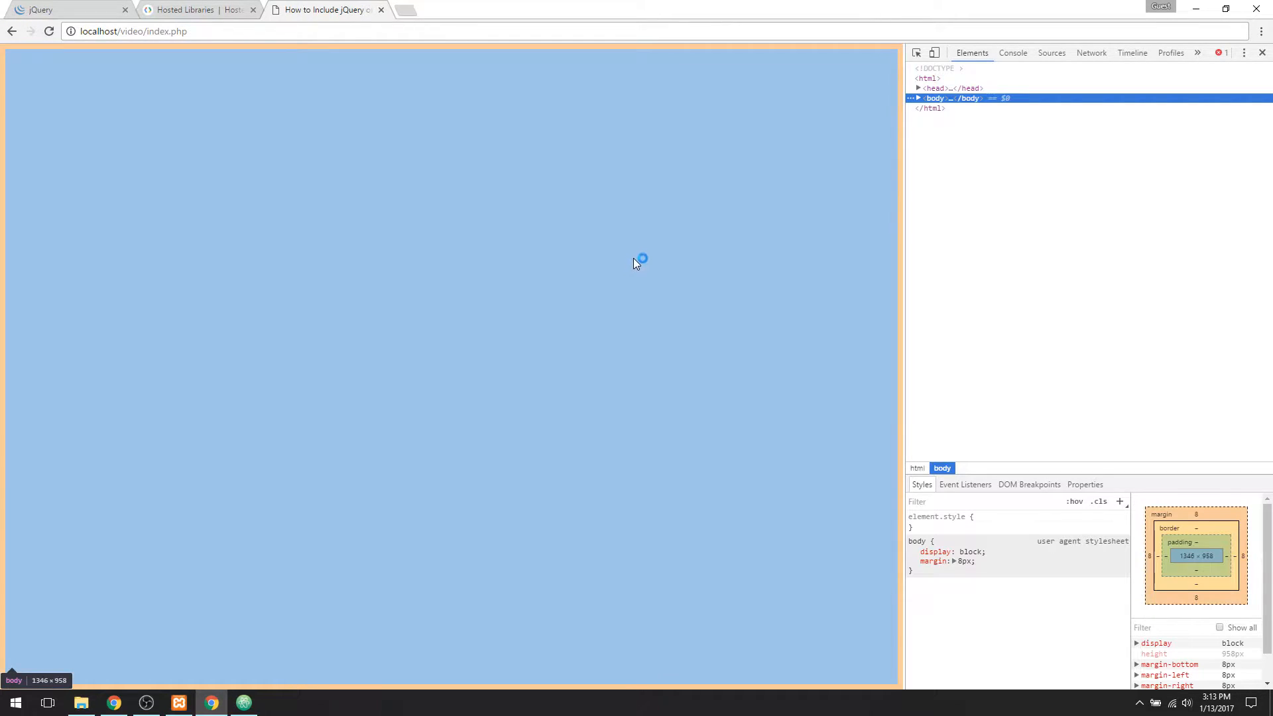
pyautogui.click(1012, 53)
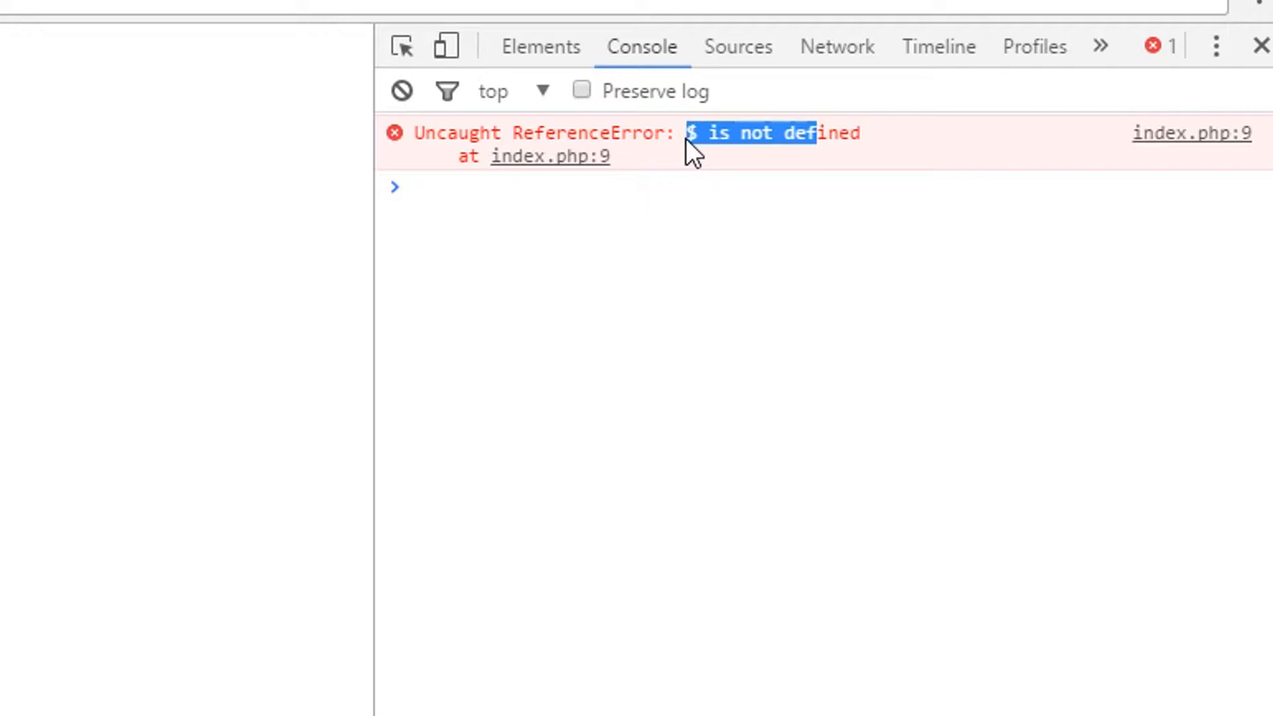
pyautogui.moveTo(483, 153)
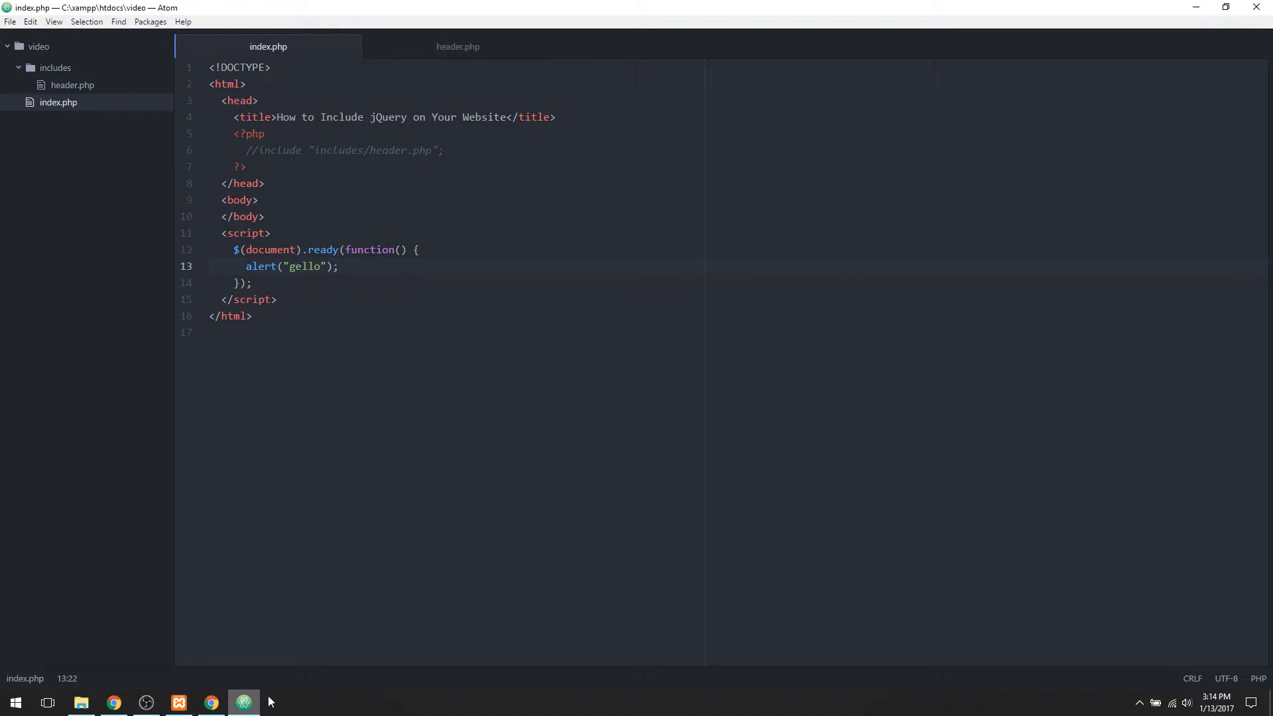
# Step: Uncomment the includes/header.php line in index.php after checking header.php's script tag
pyautogui.click(252, 283)
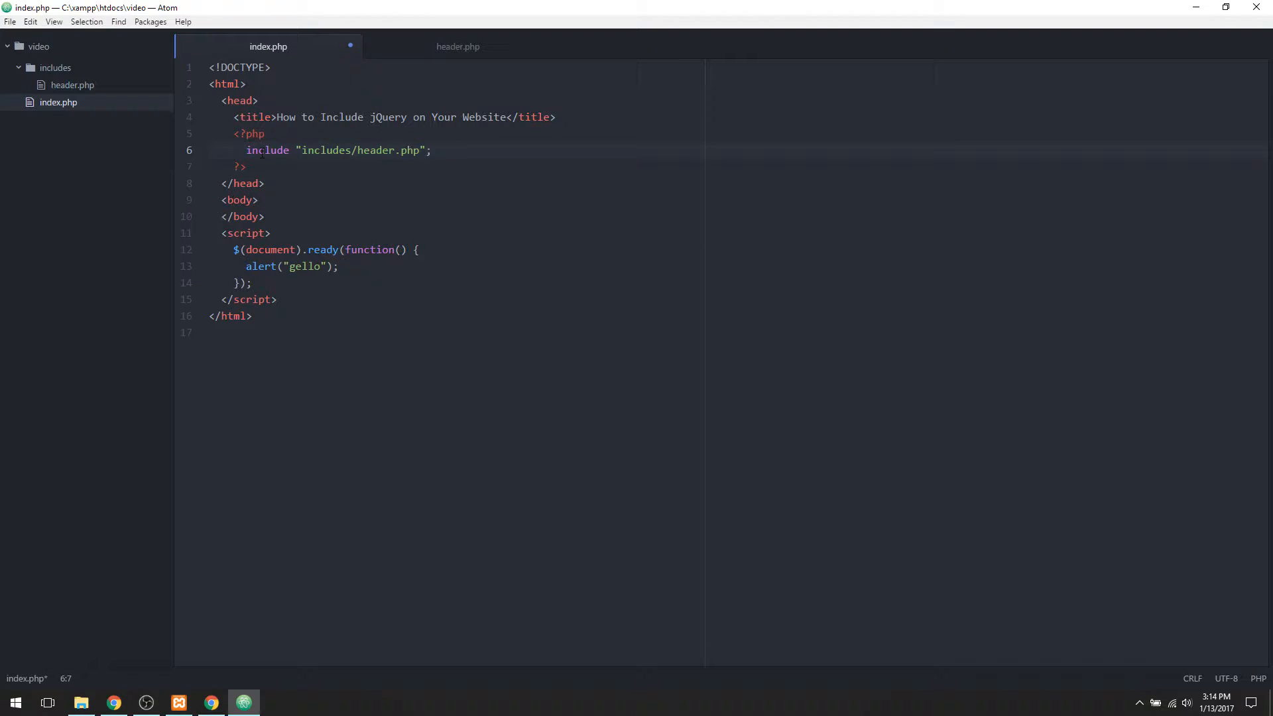
pyautogui.click(457, 47)
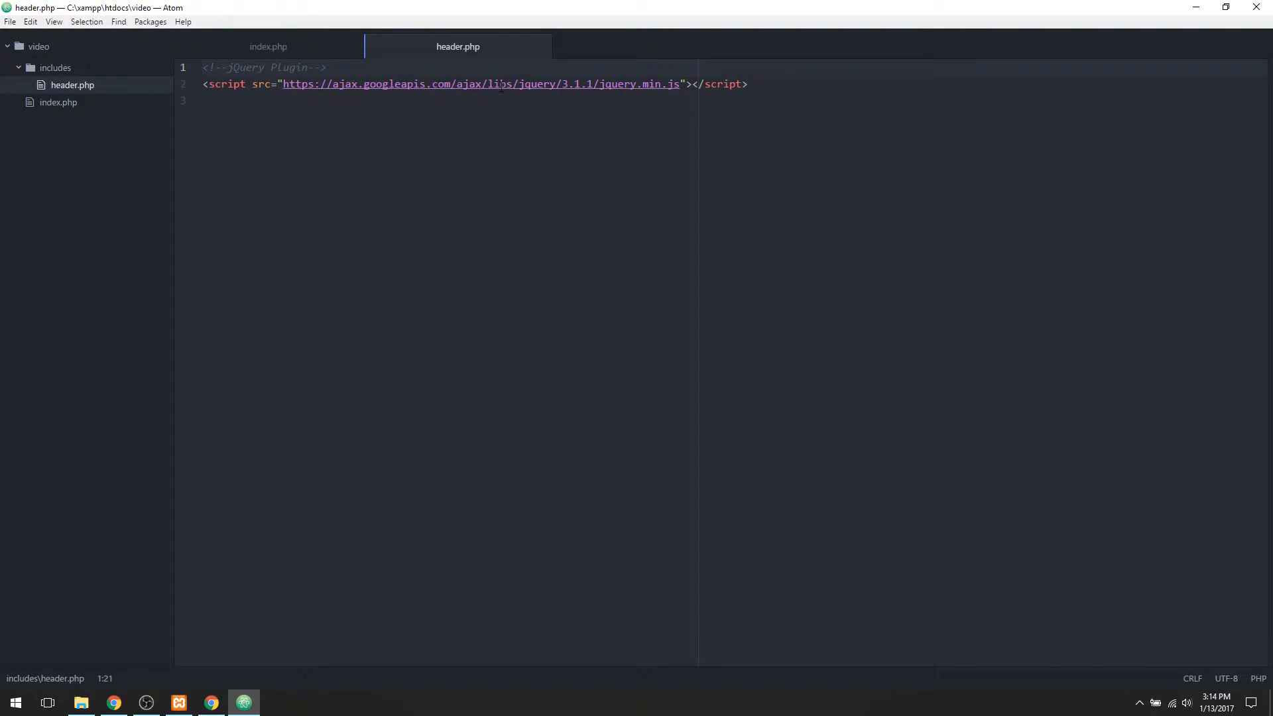
pyautogui.click(268, 47)
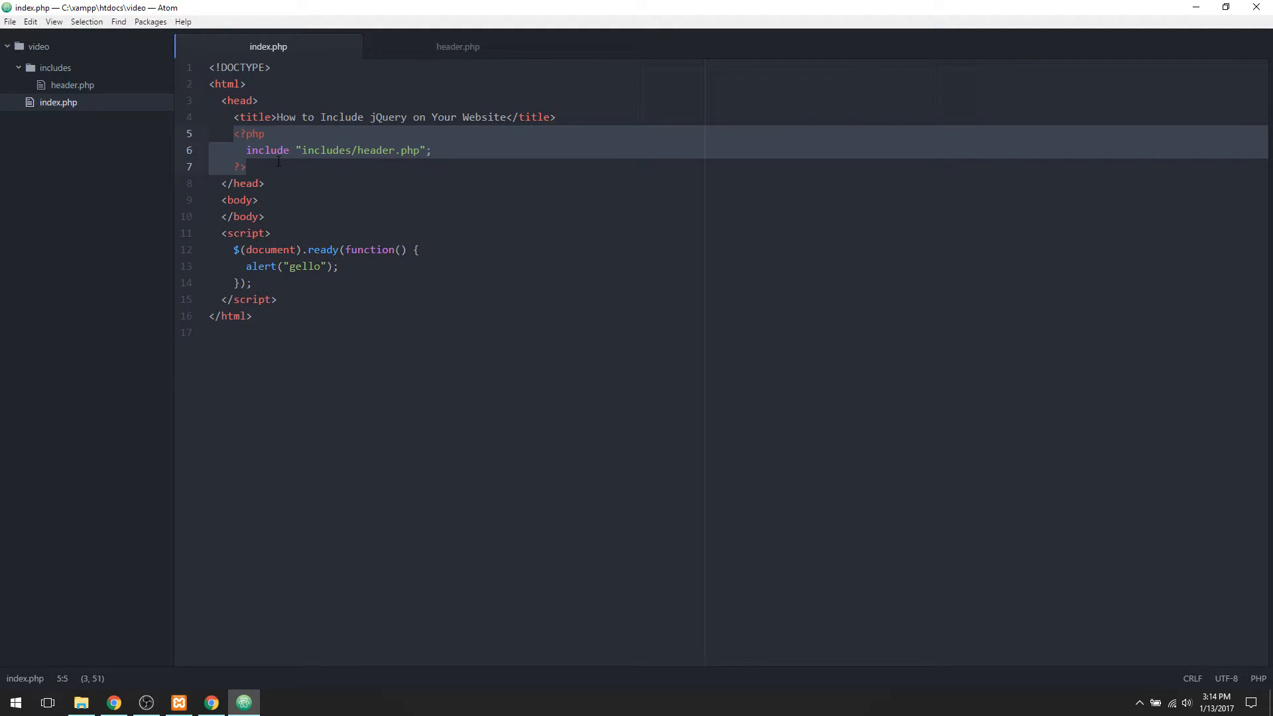
pyautogui.click(210, 702)
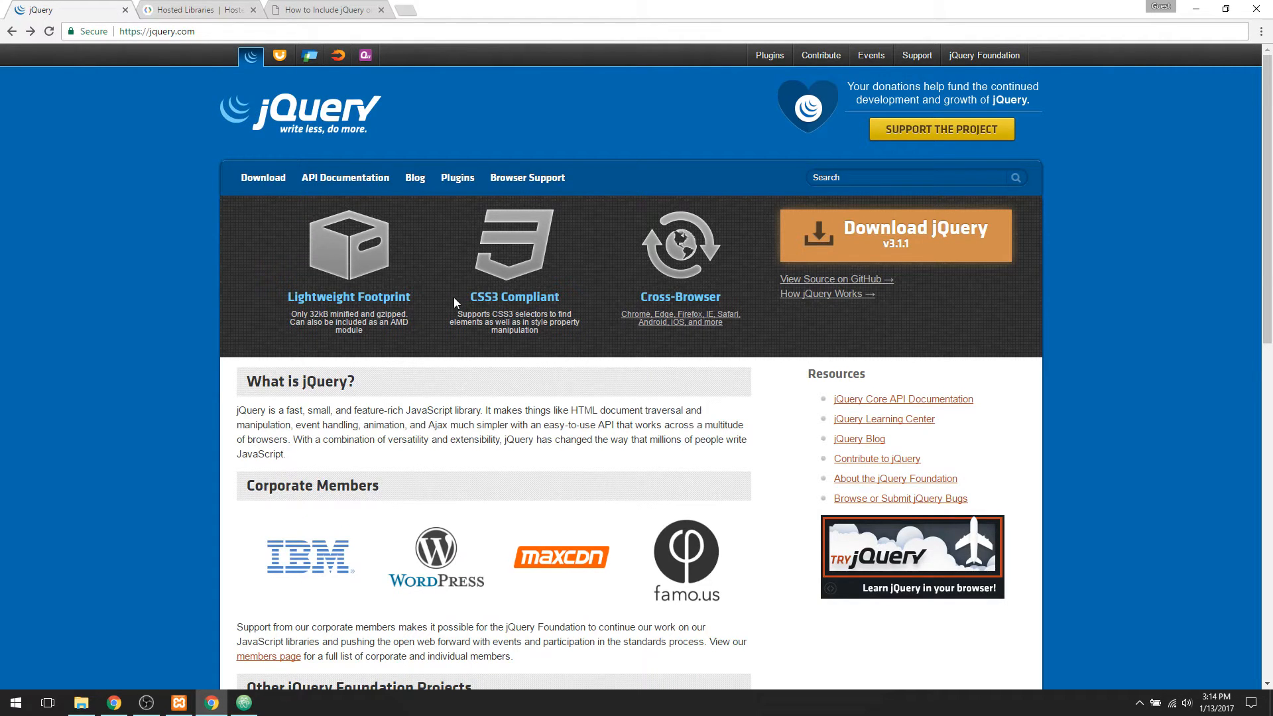
pyautogui.moveTo(581, 302)
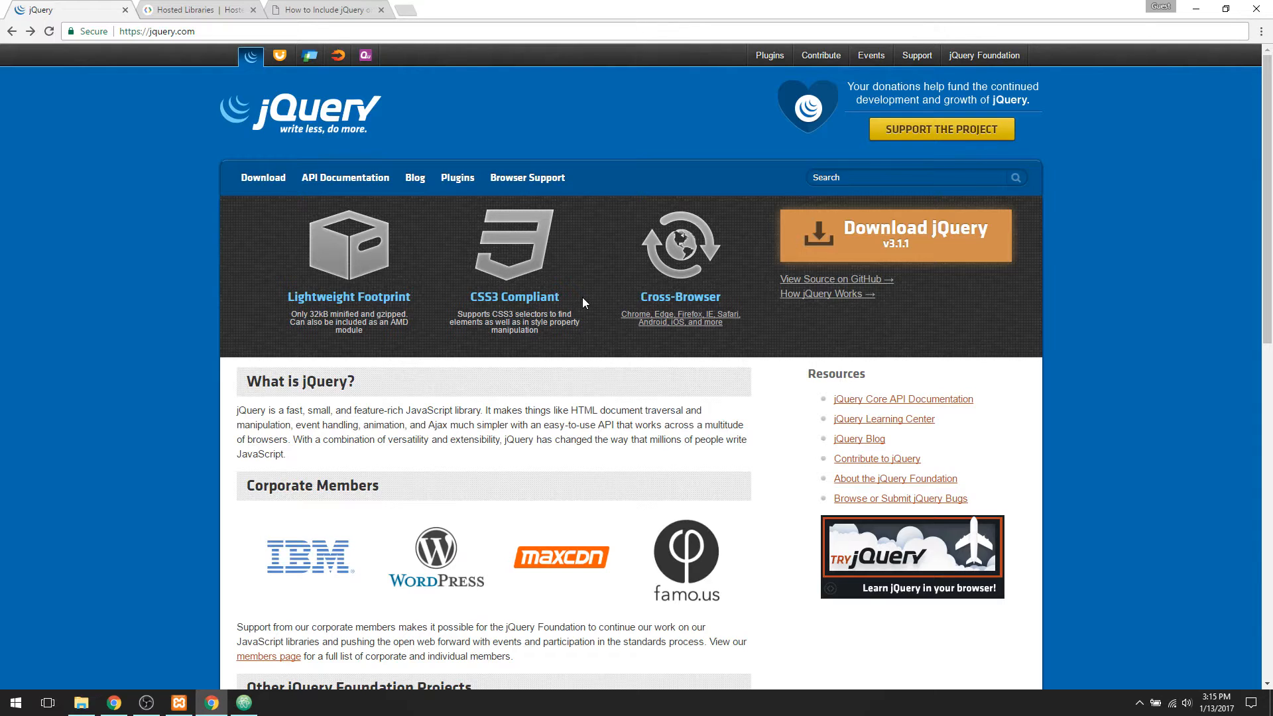
# Step: Scroll the jquery.com homepage, then view the jQuery 3.x snippet on Hosted Libraries
pyautogui.scroll(-3)
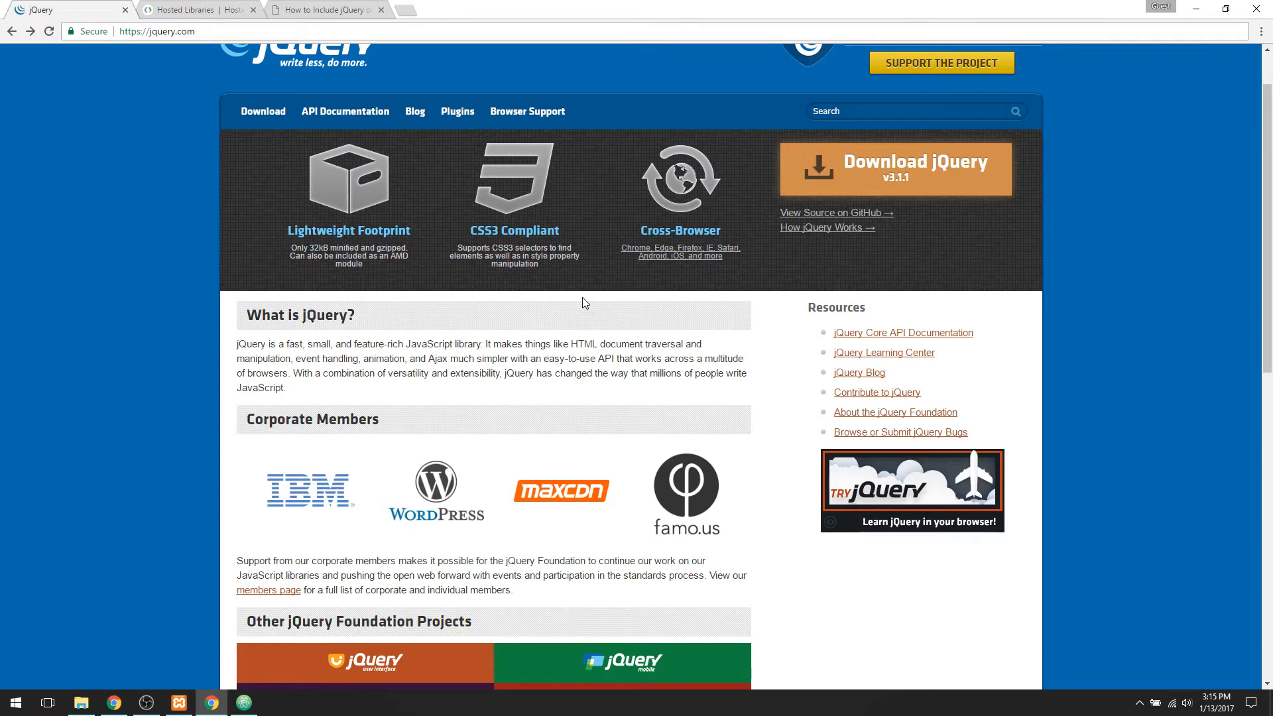
pyautogui.moveTo(598, 300)
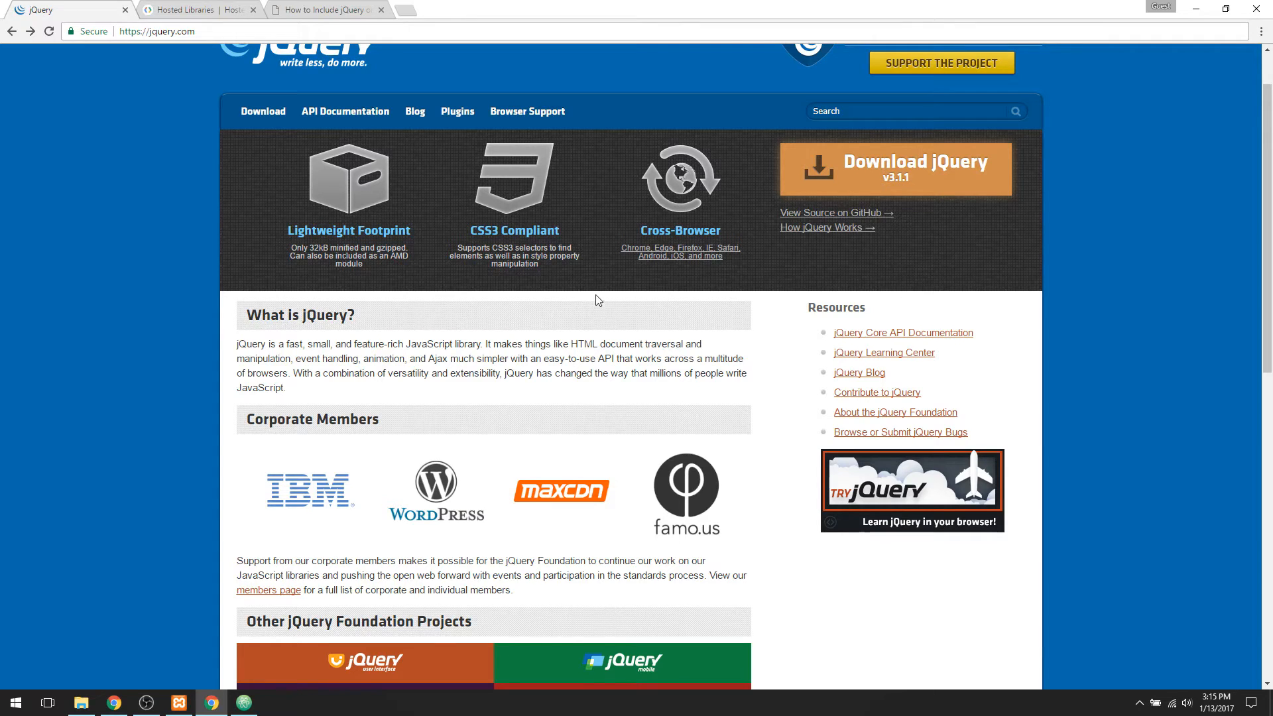
pyautogui.click(200, 9)
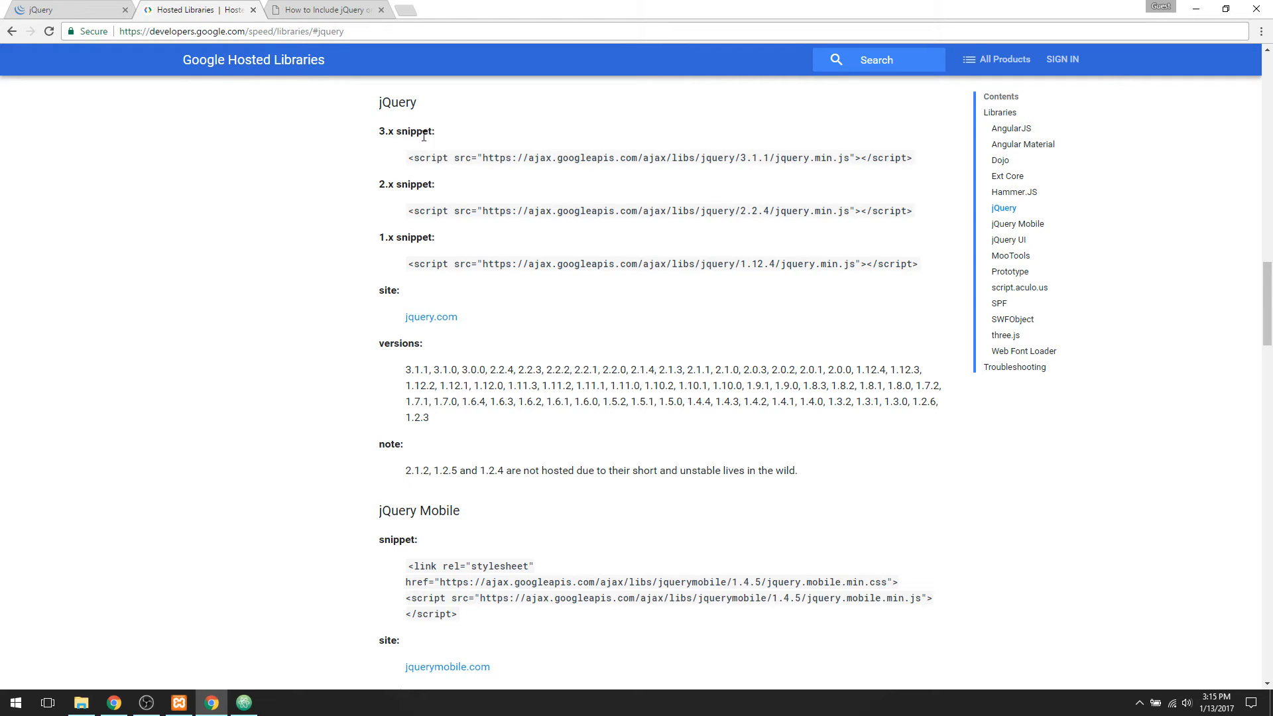
pyautogui.moveTo(406, 158); pyautogui.dragTo(791, 157)
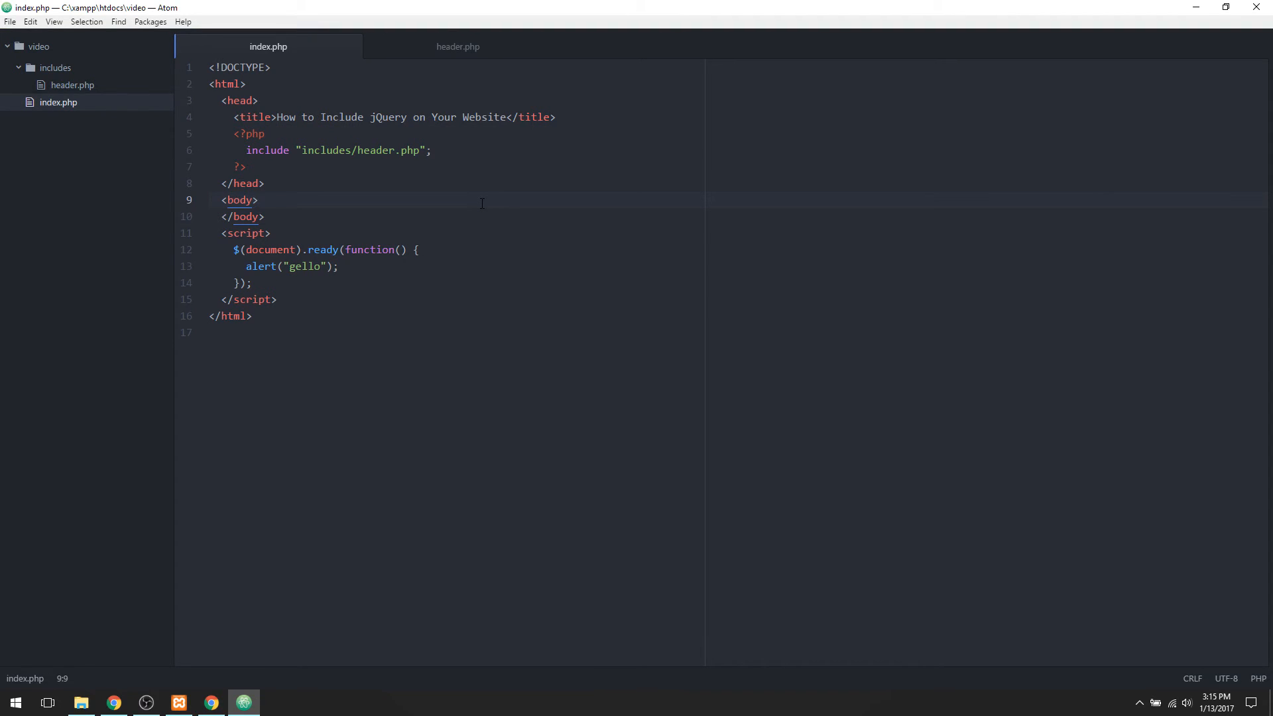
pyautogui.click(259, 199)
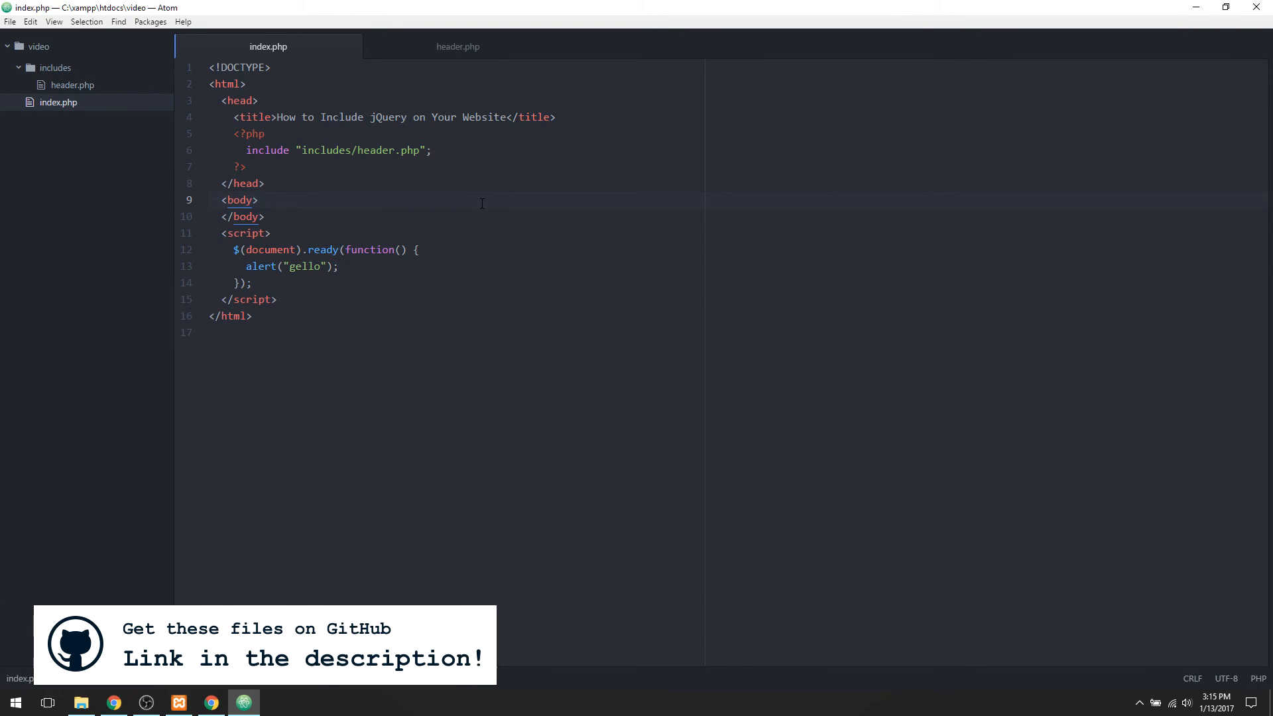
pyautogui.click(260, 199)
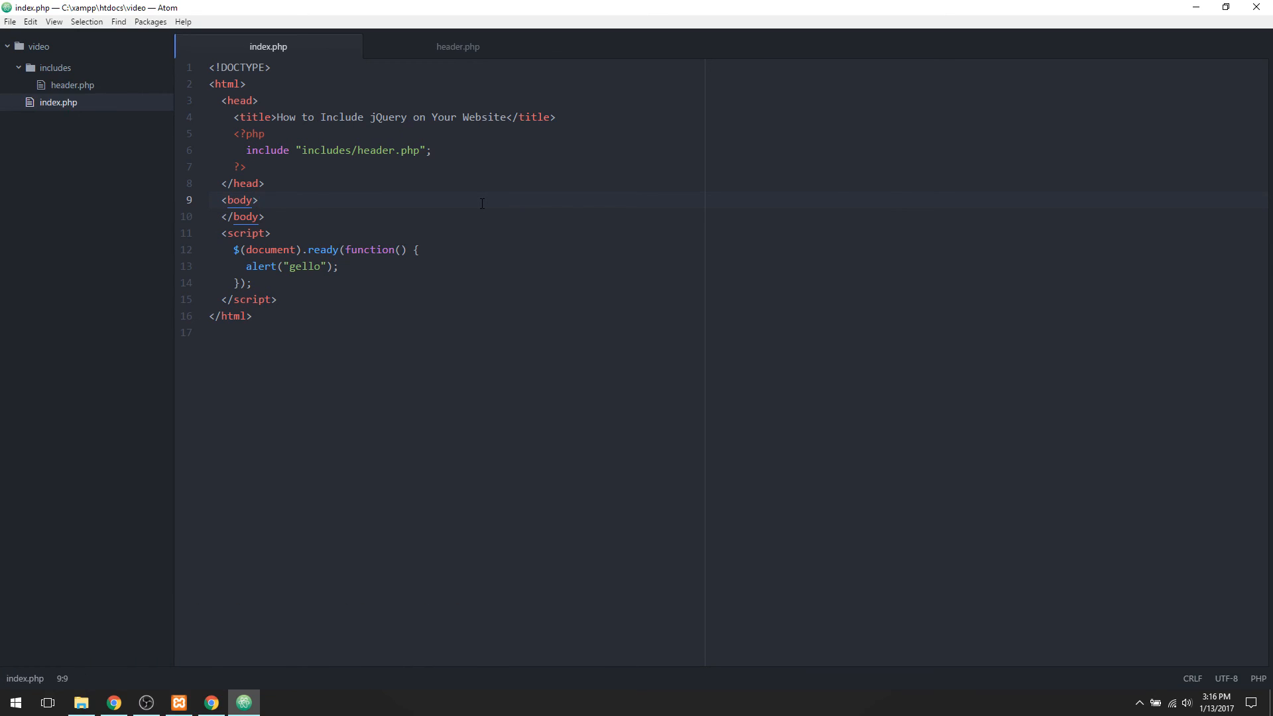
pyautogui.click(258, 199)
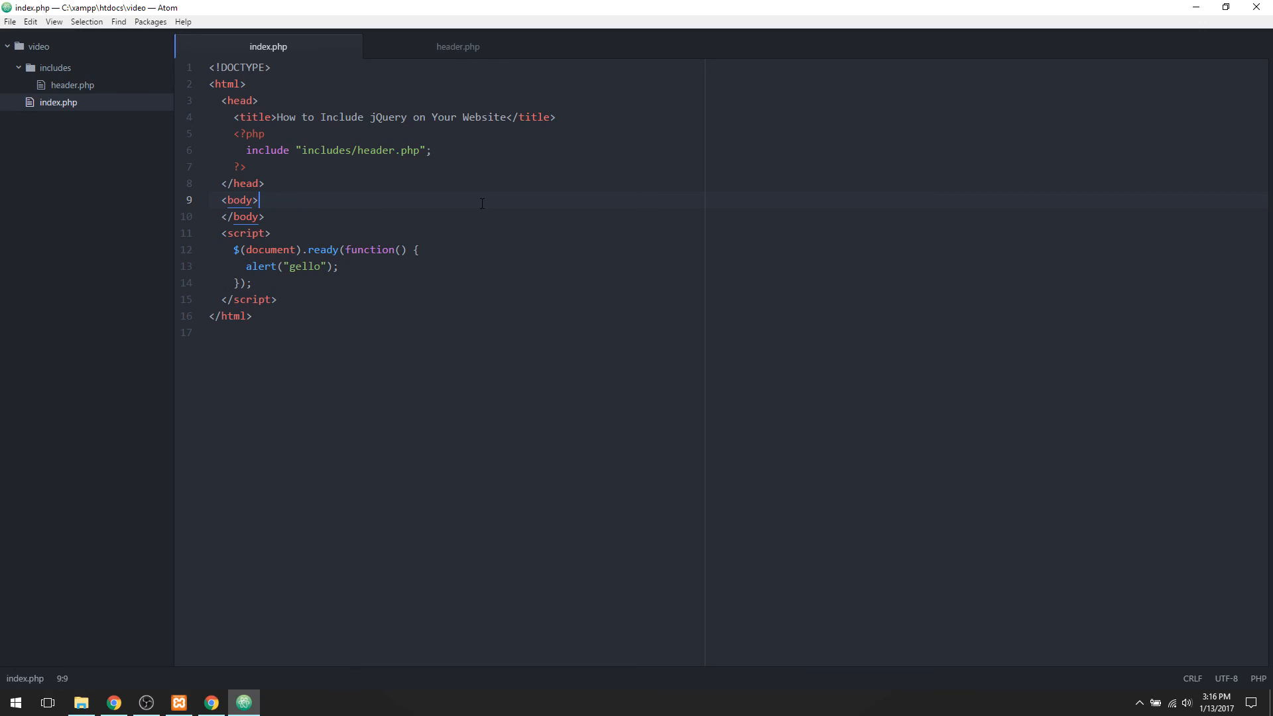